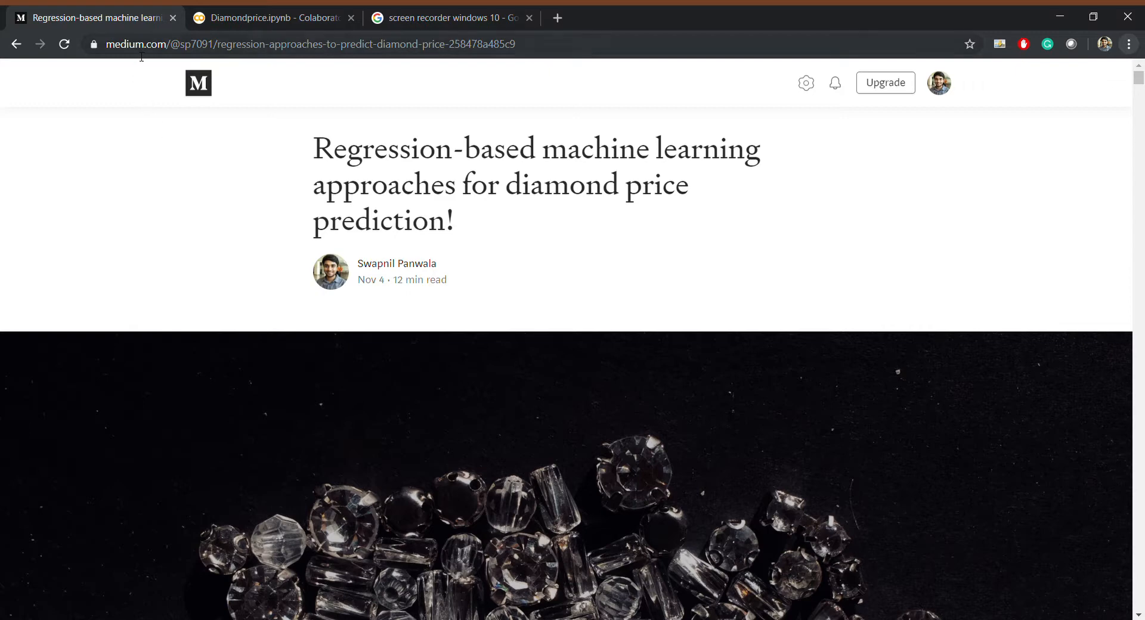
mouse_move(306, 187)
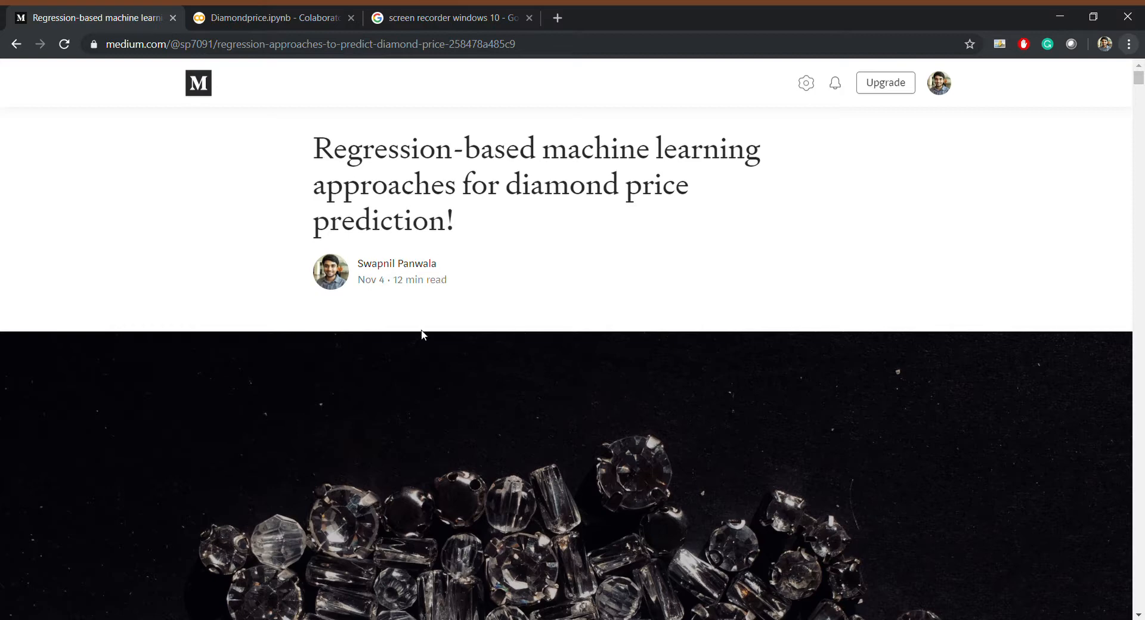
- Skim down the diamond price regression article, then switch to the Diamondprice.ipynb tab
scroll(down, 3)
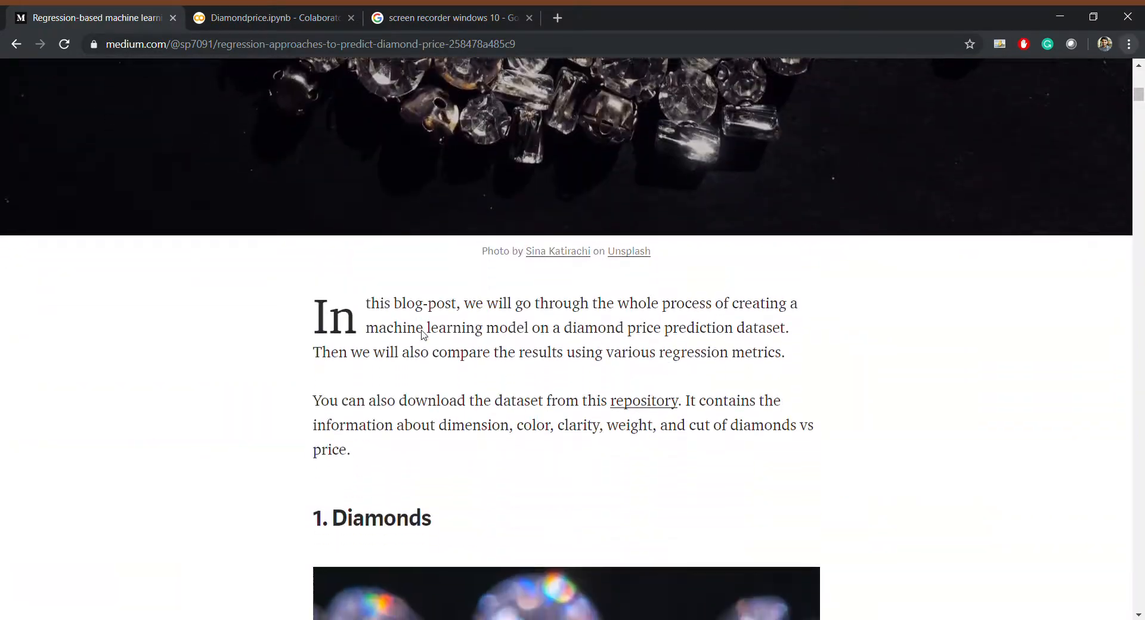
scroll(down, 3)
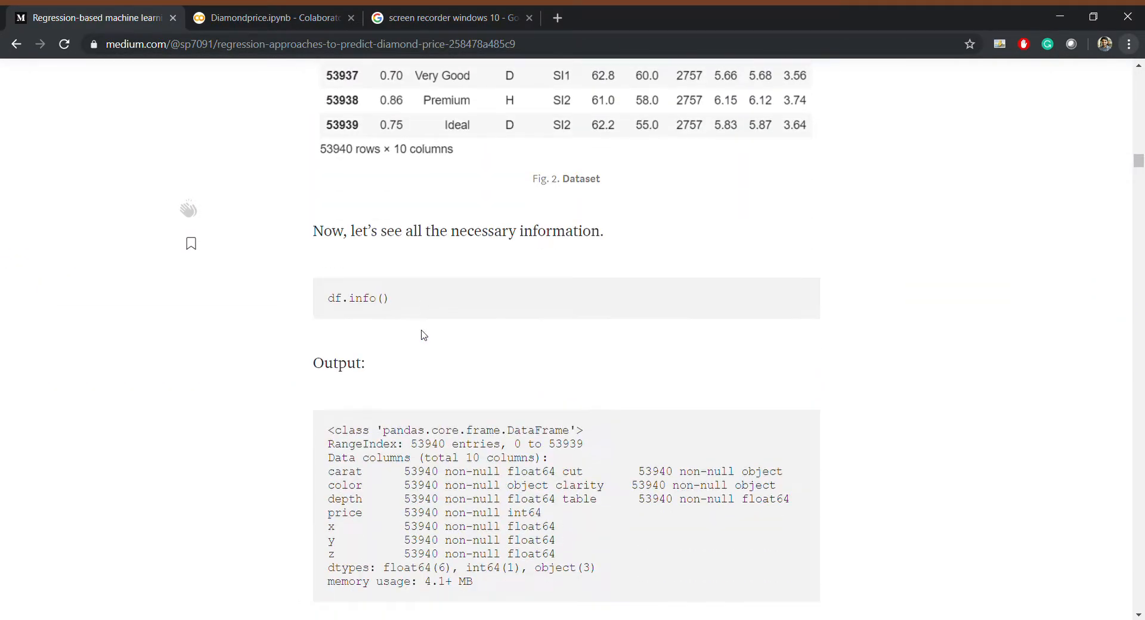
scroll(down, 3)
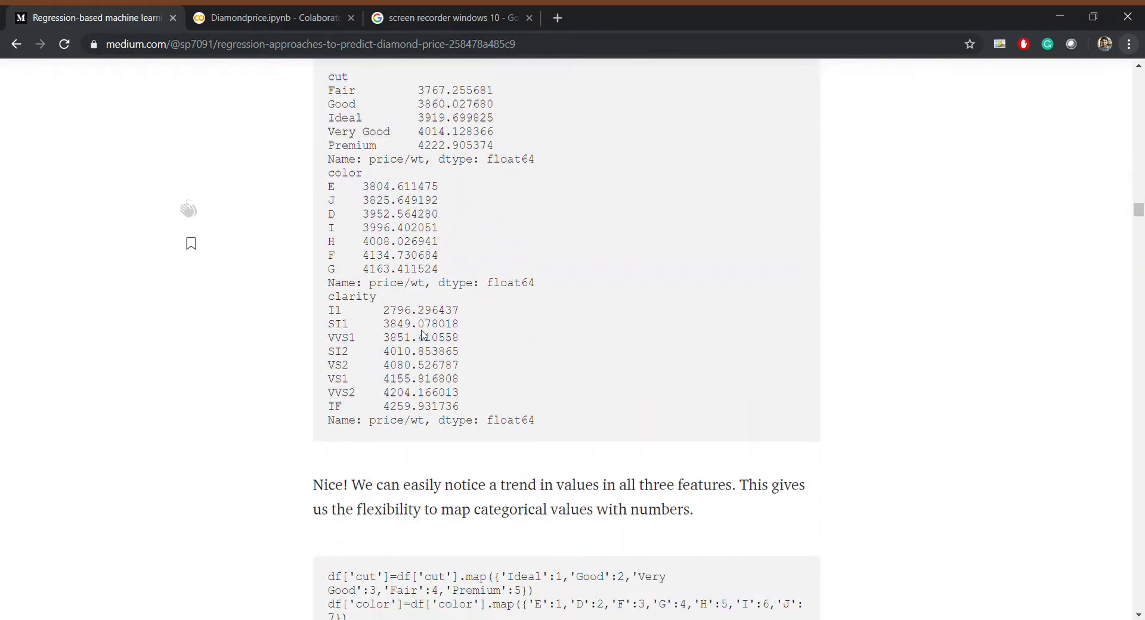
scroll(down, 3)
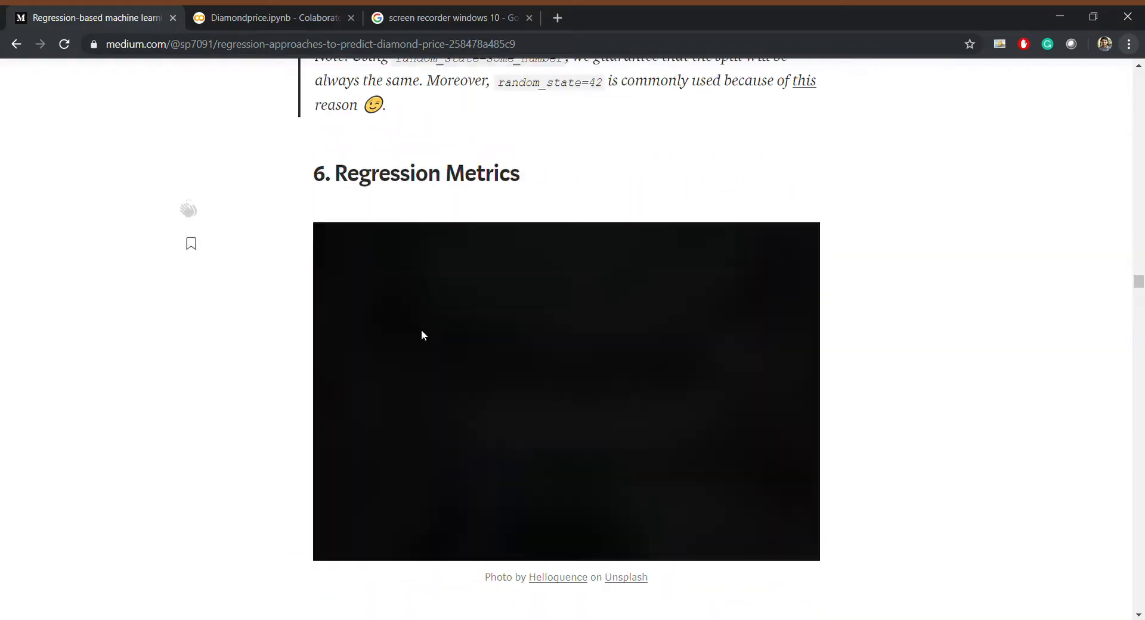
click(271, 18)
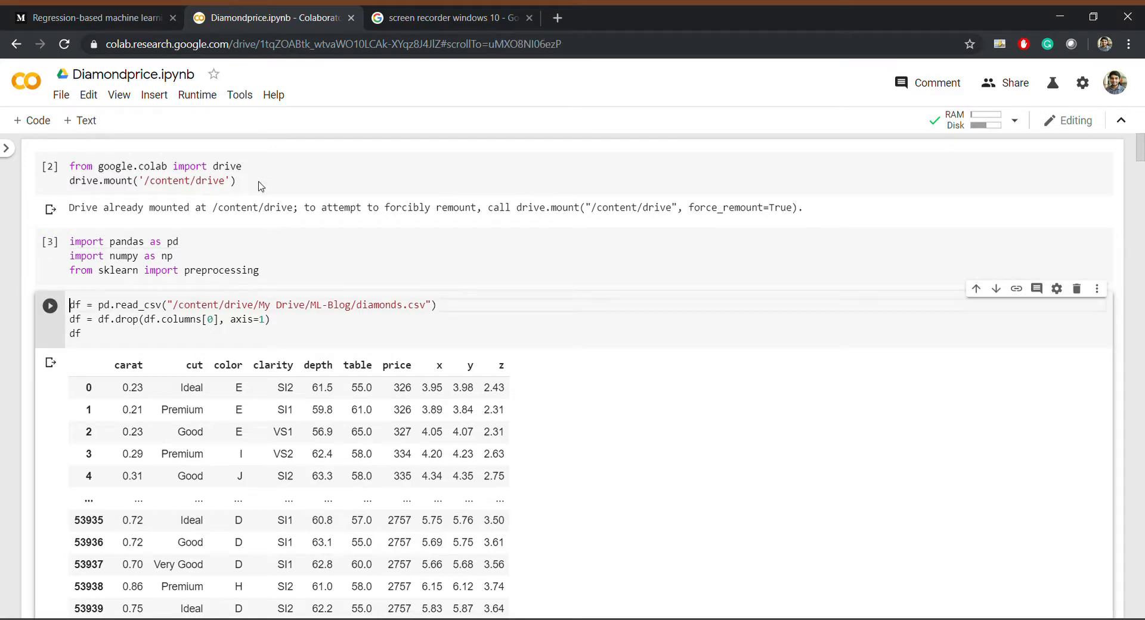
- Run the pd.read_csv cell to load the 53940-row, 10-column diamonds dataframe
click(50, 306)
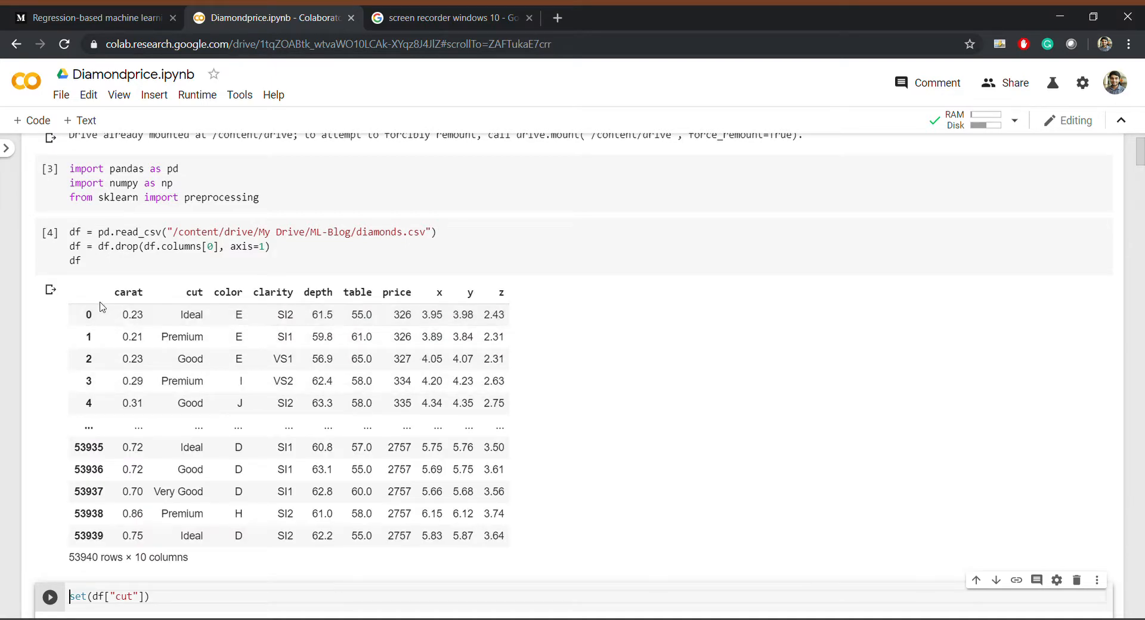
mouse_move(137, 303)
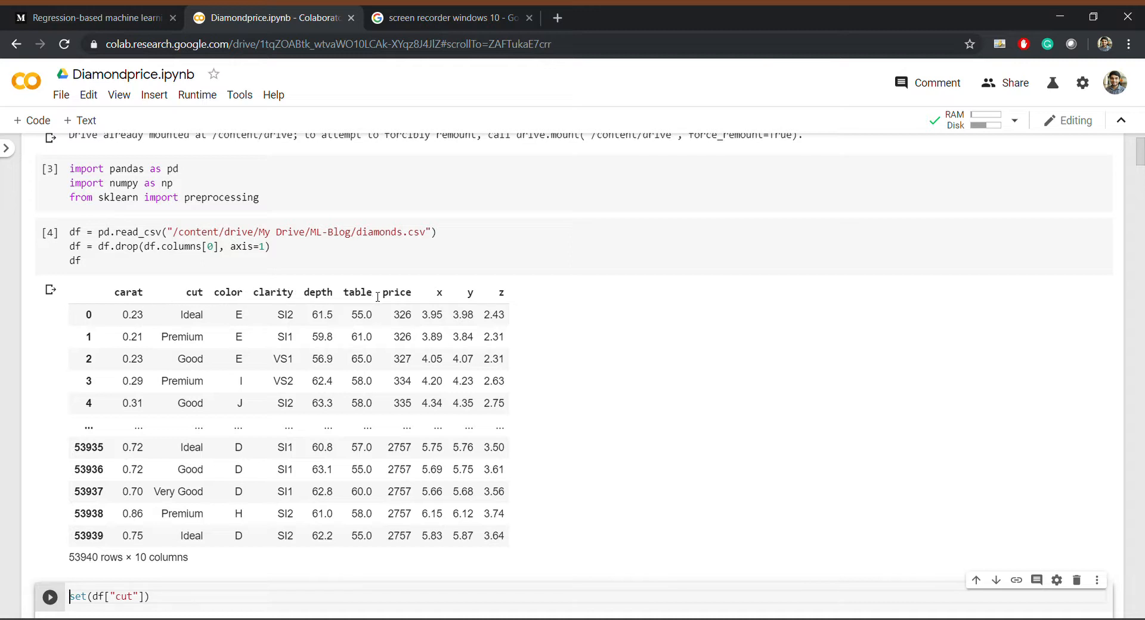
- Run the set(df["cut"]) cell and move down to the color, clarity sets and df.info() output
click(50, 597)
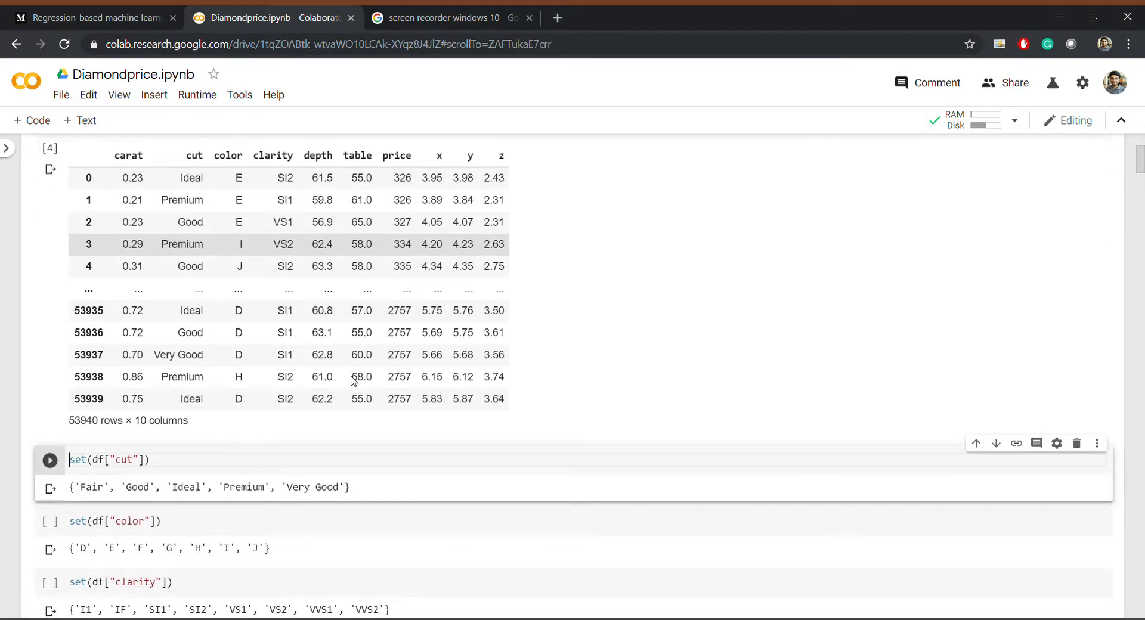
scroll(down, 3)
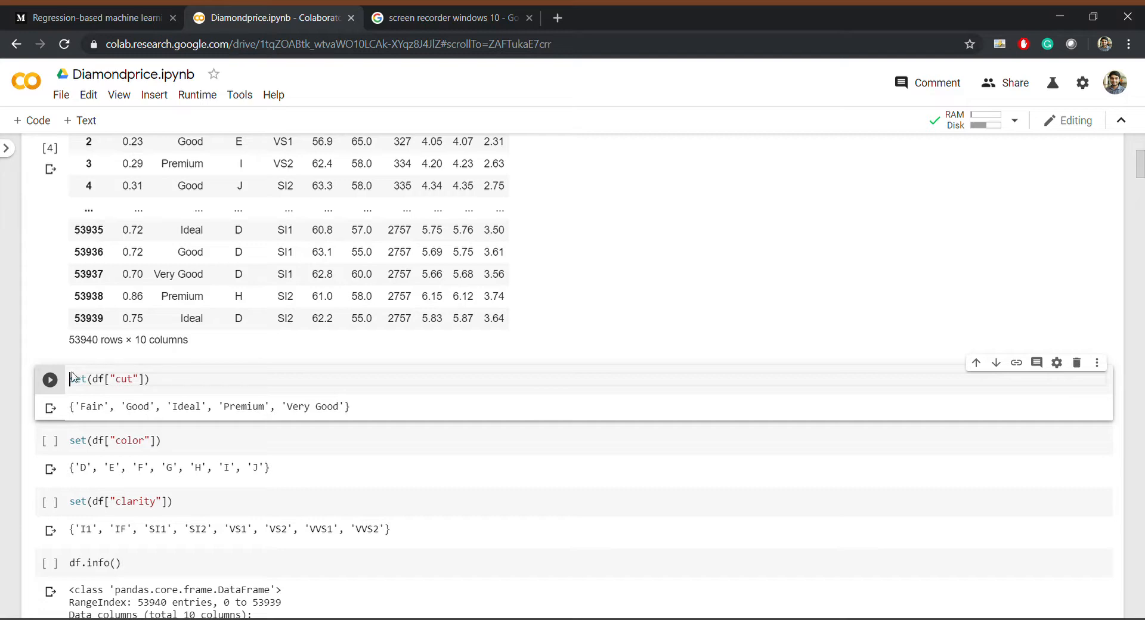
mouse_move(229, 362)
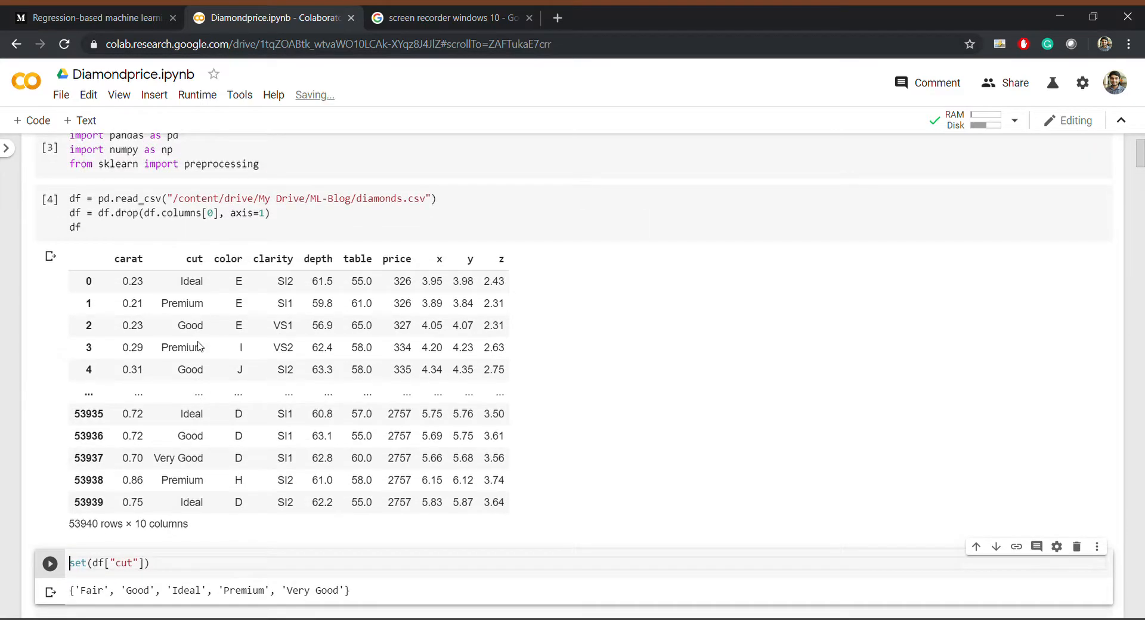
scroll(down, 3)
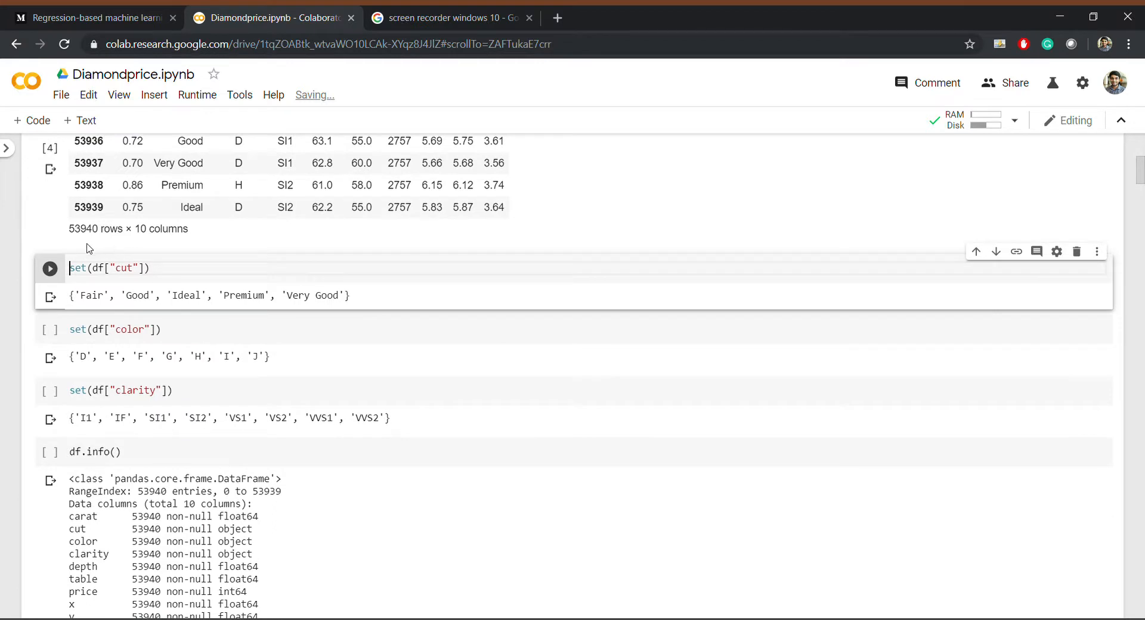
scroll(down, 3)
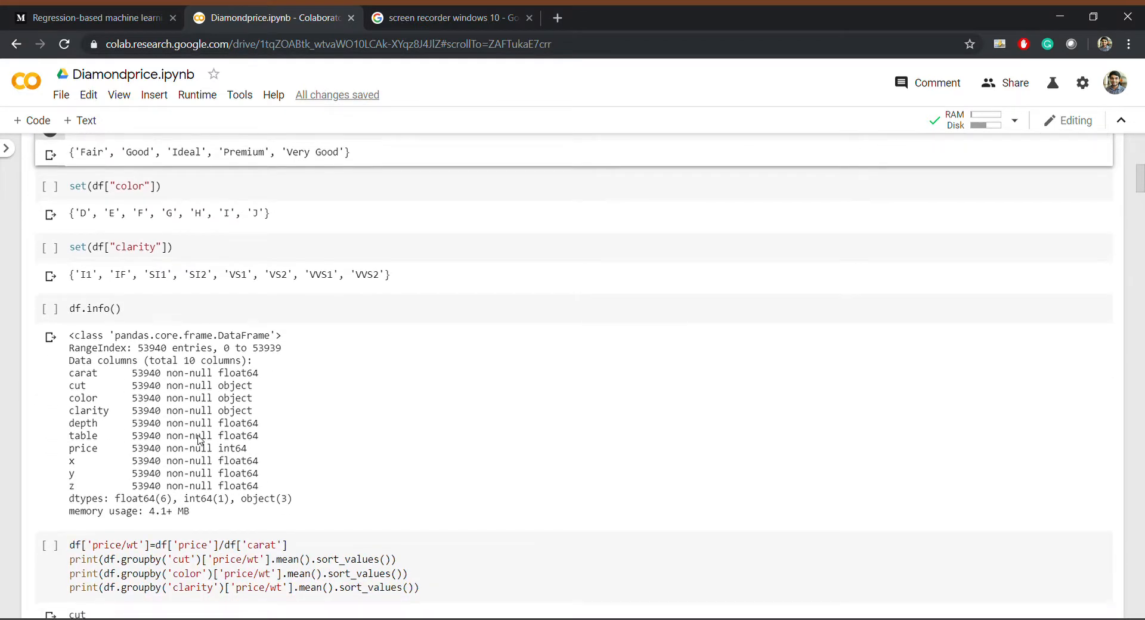
mouse_move(196, 348)
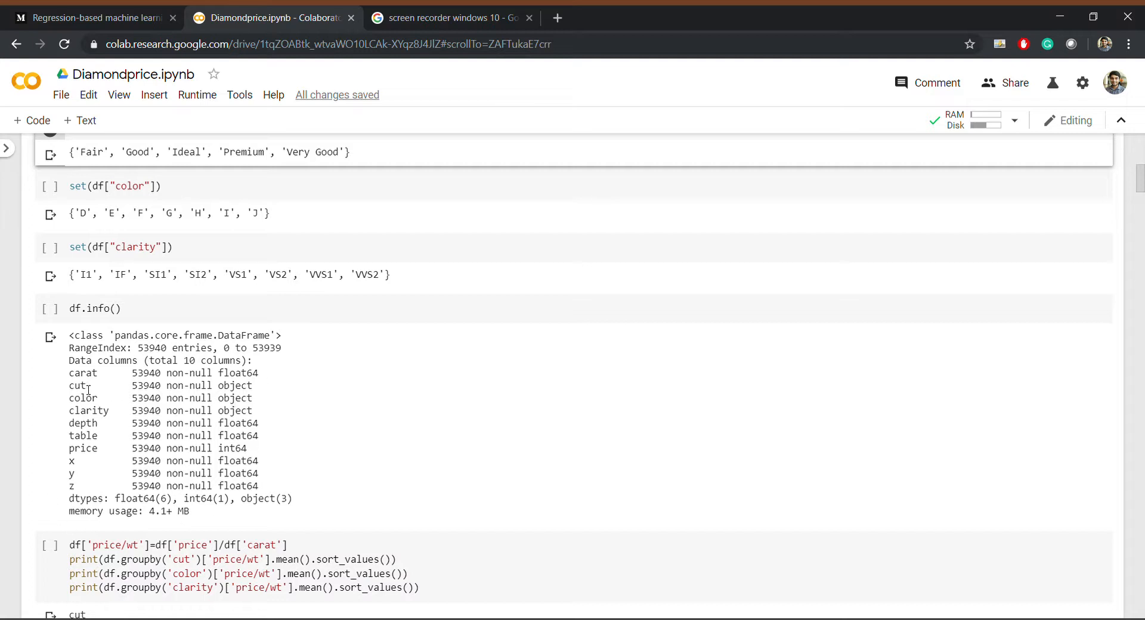
mouse_move(224, 417)
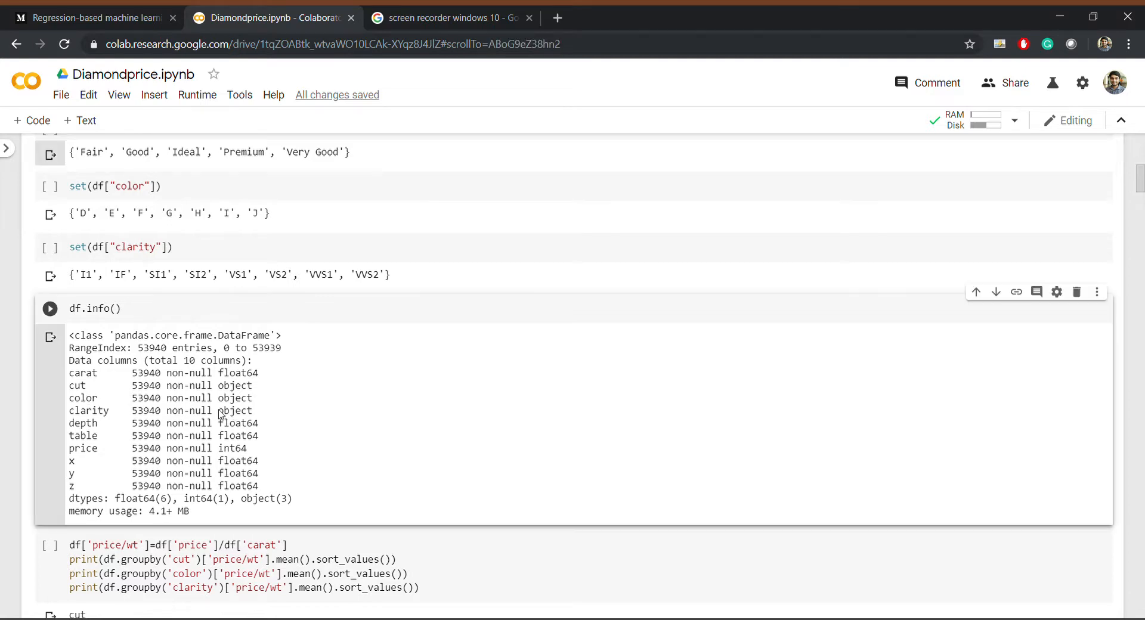
- Highlight the clarity column's object type and the price column's int64 type in df.info()
double_click(234, 411)
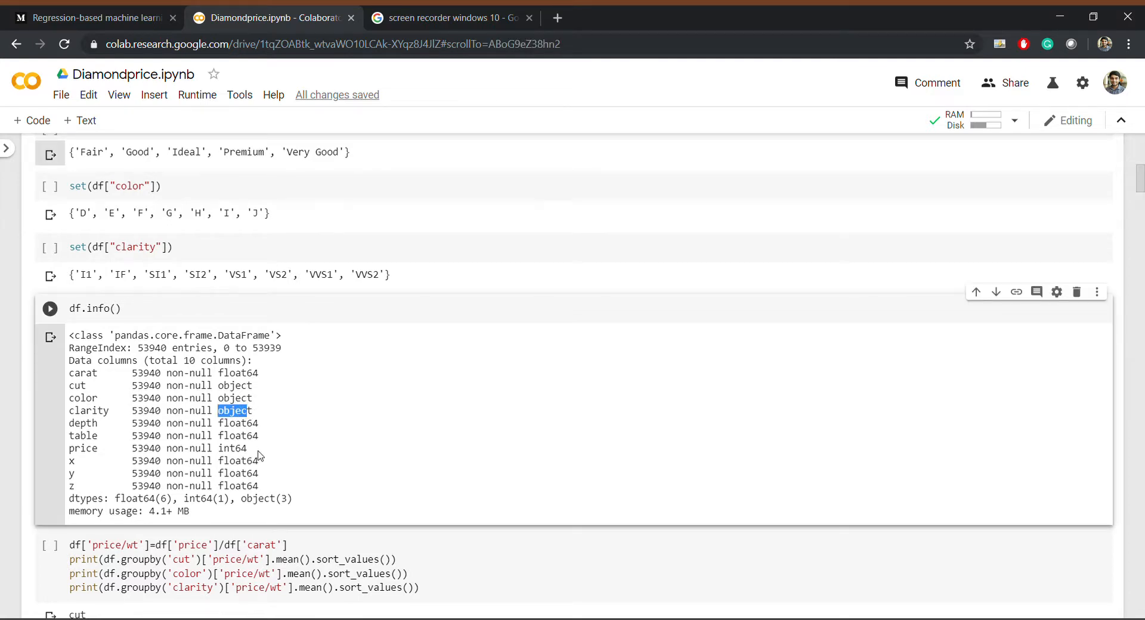
double_click(233, 447)
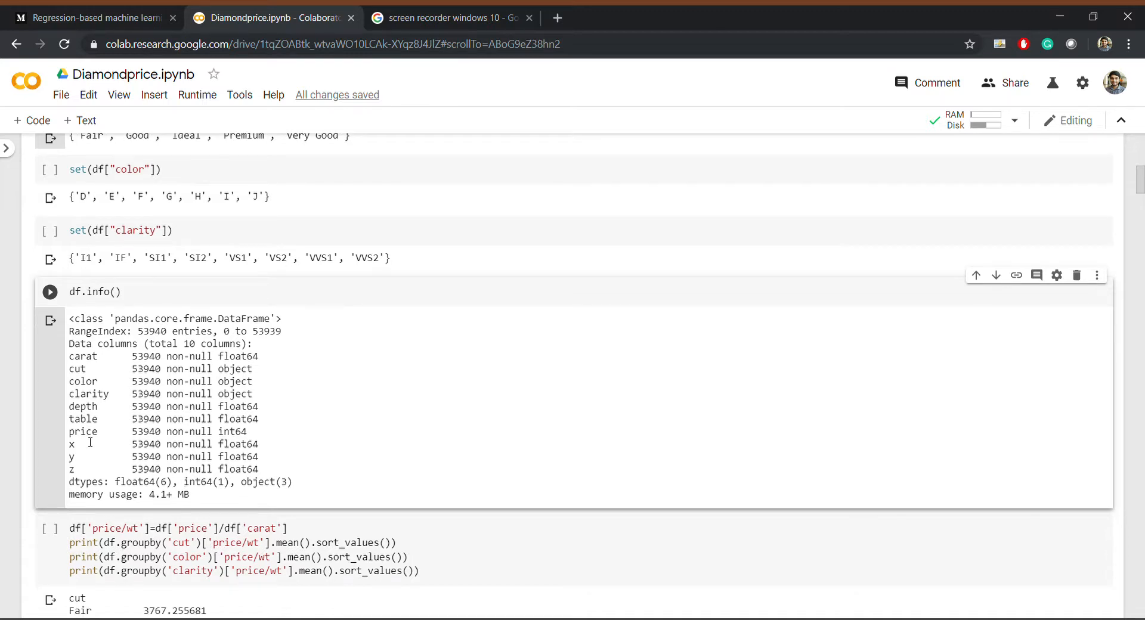
double_click(82, 431)
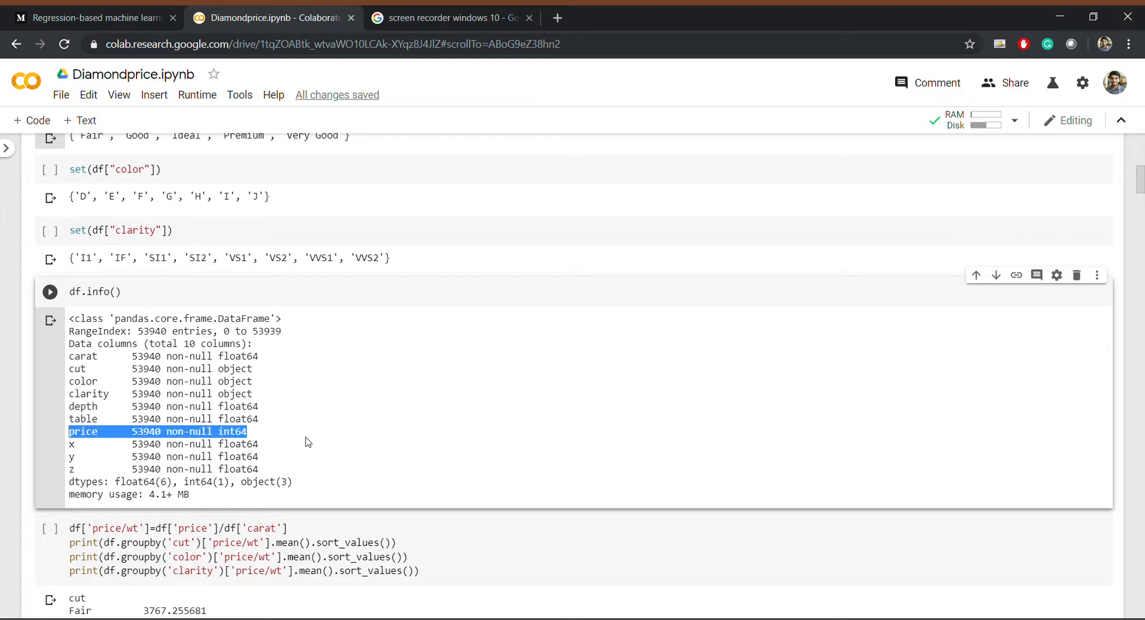
scroll(down, 3)
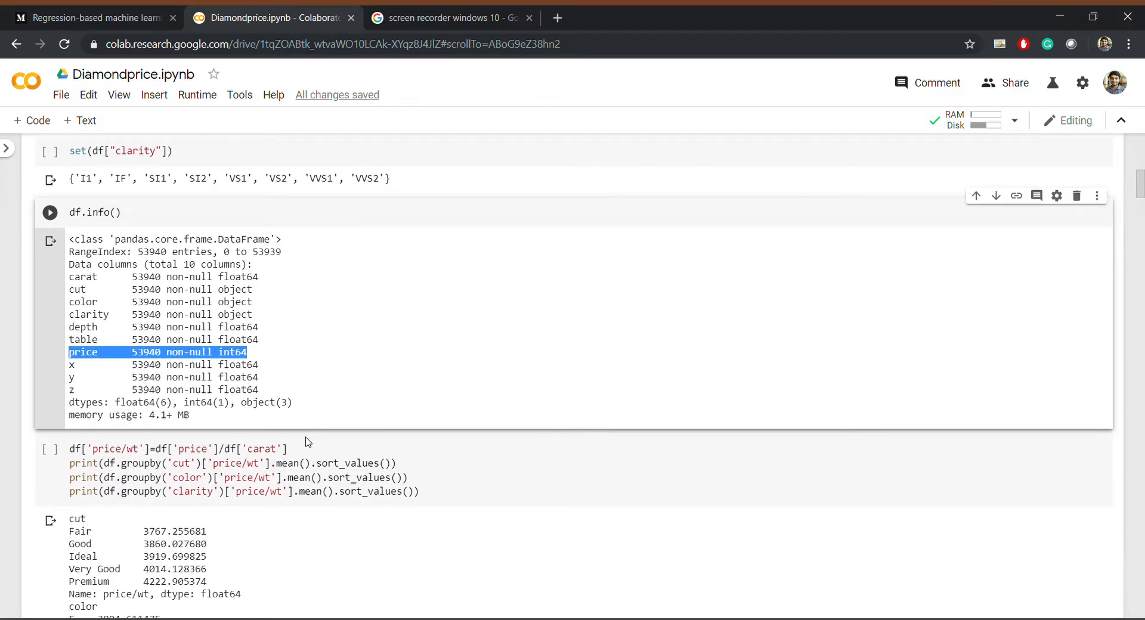
scroll(down, 3)
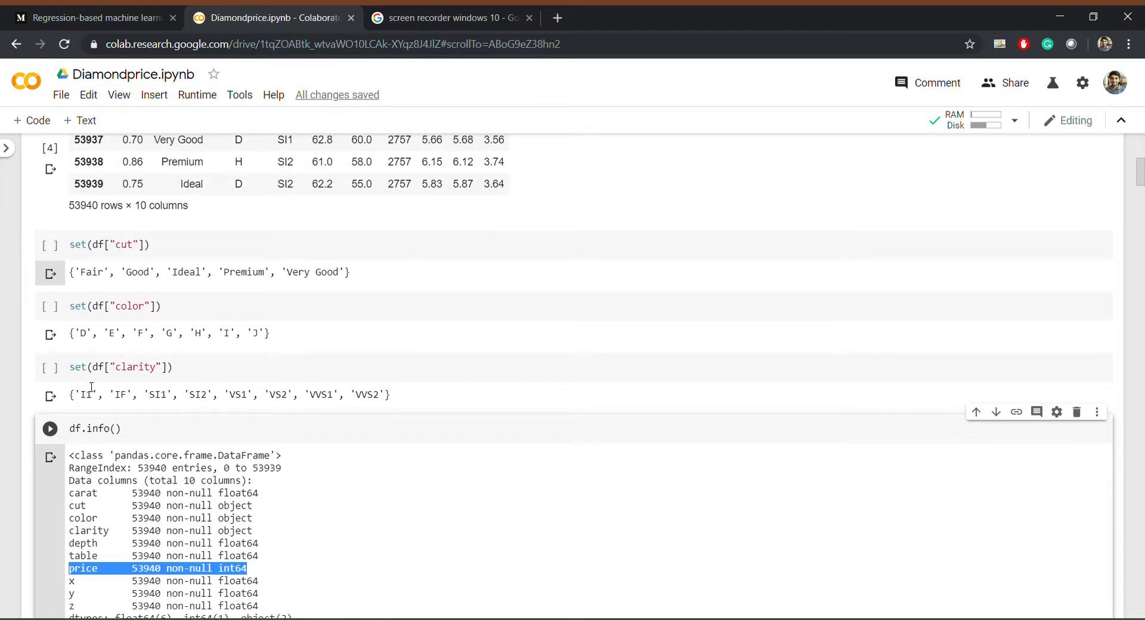
mouse_move(148, 323)
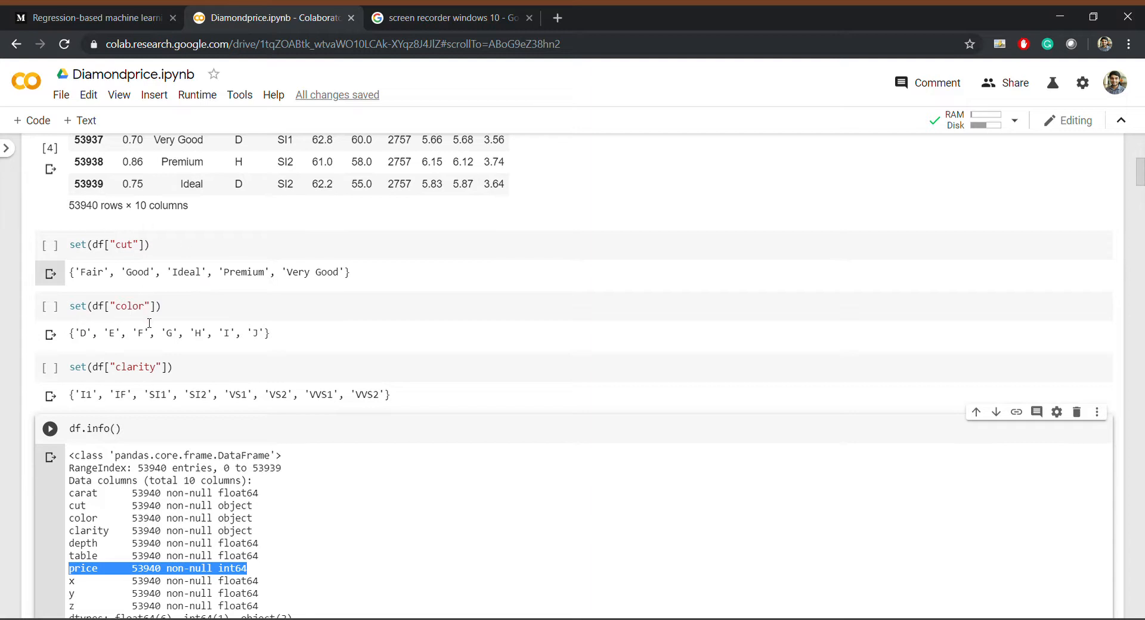
mouse_move(90, 271)
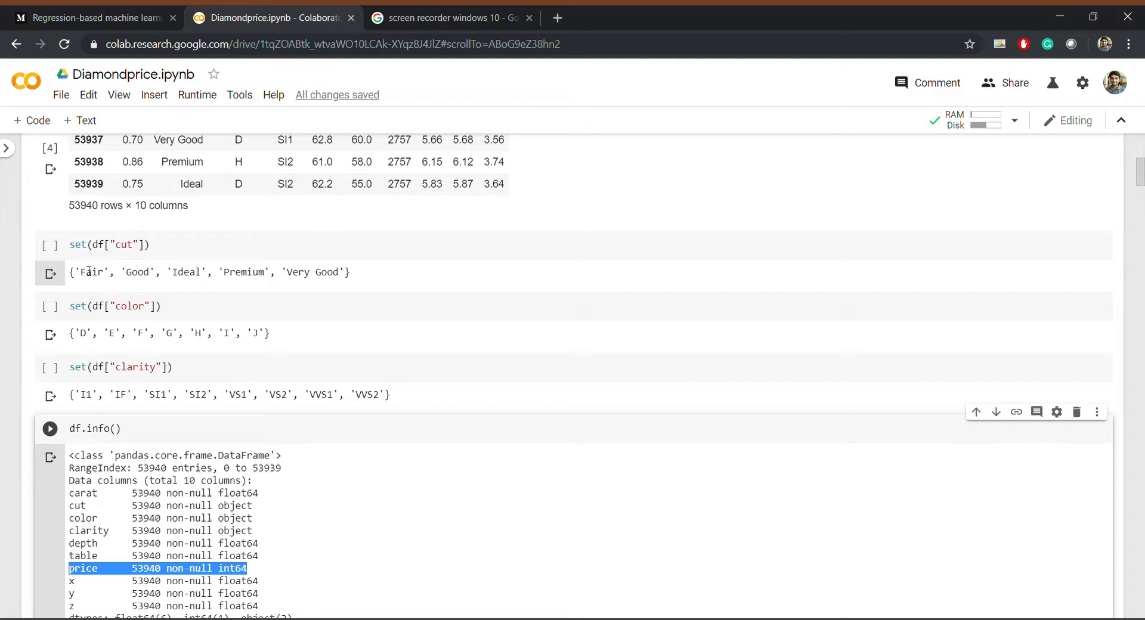
mouse_move(271, 365)
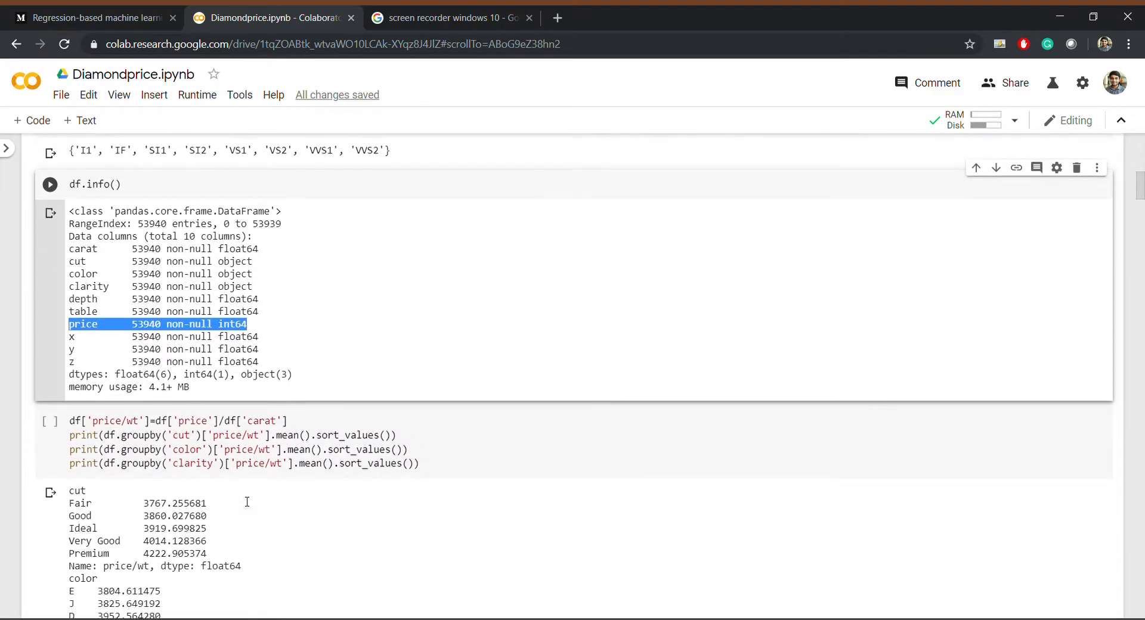
scroll(down, 3)
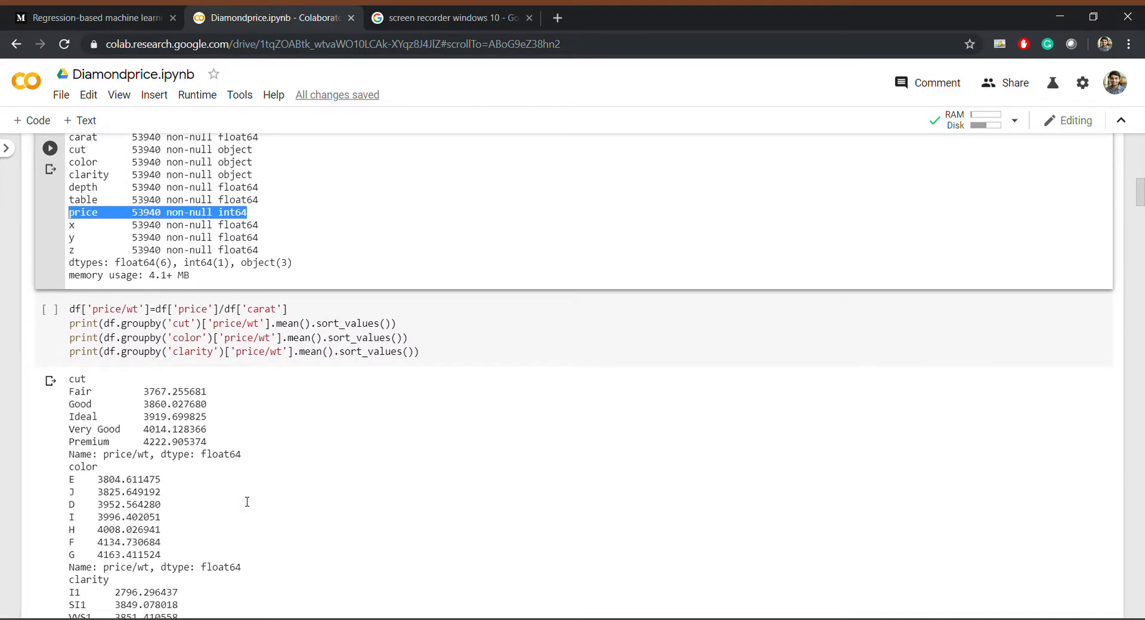
scroll(down, 3)
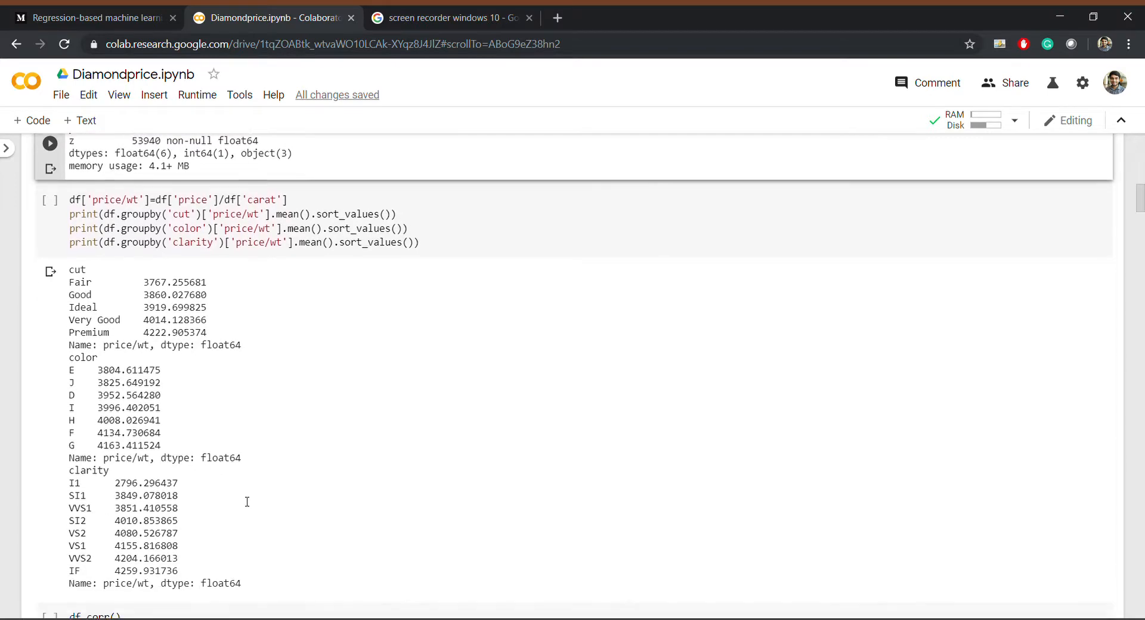
scroll(down, 3)
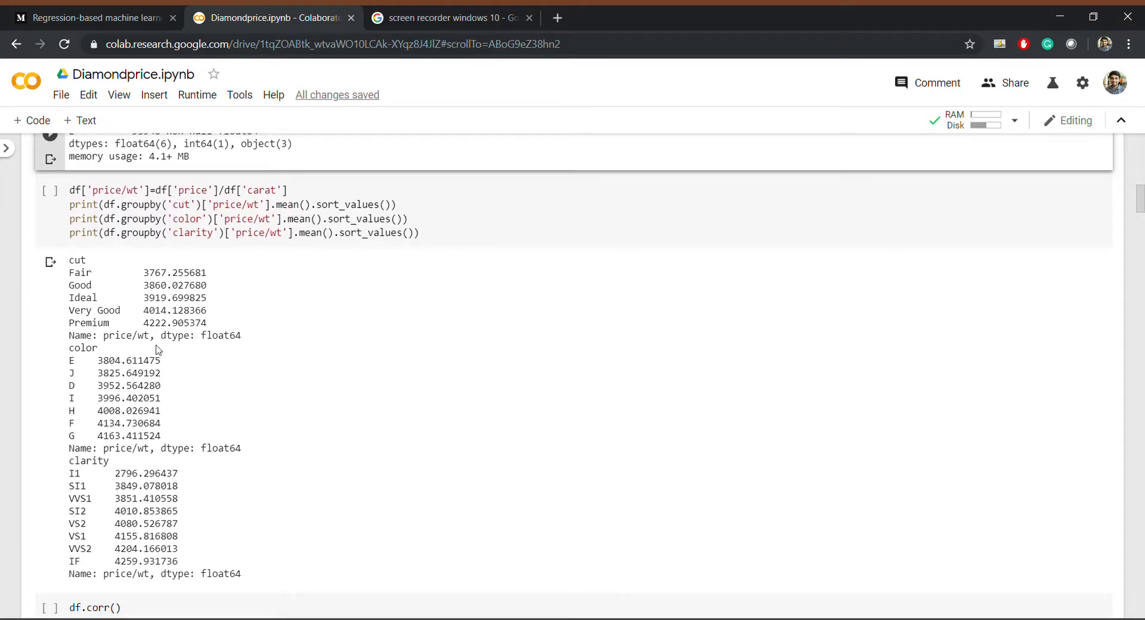
scroll(down, 3)
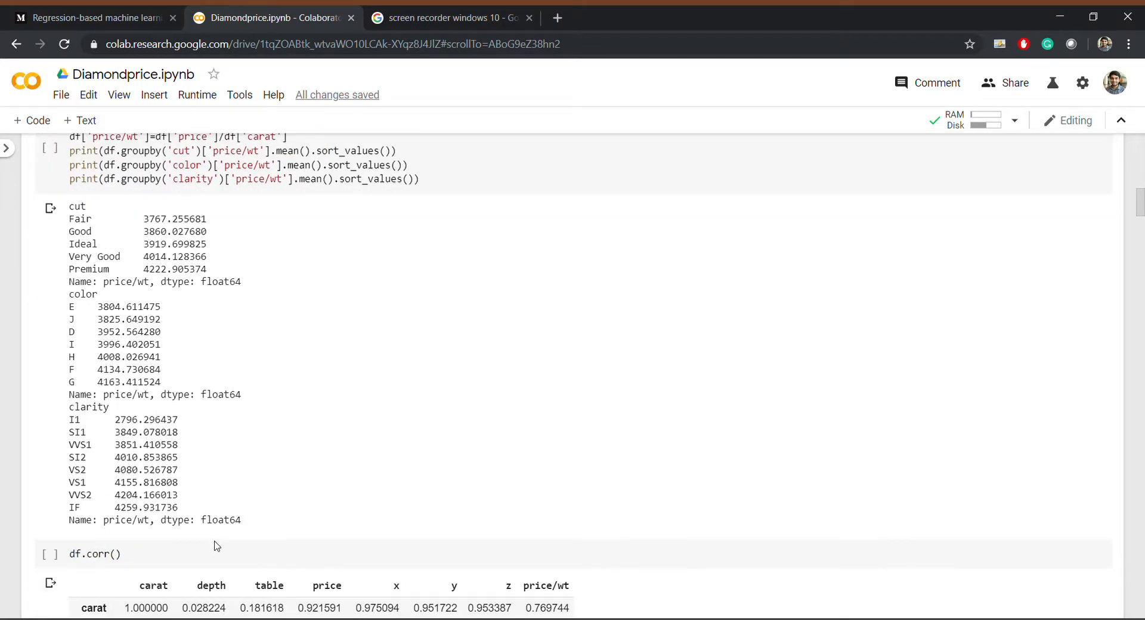
scroll(down, 3)
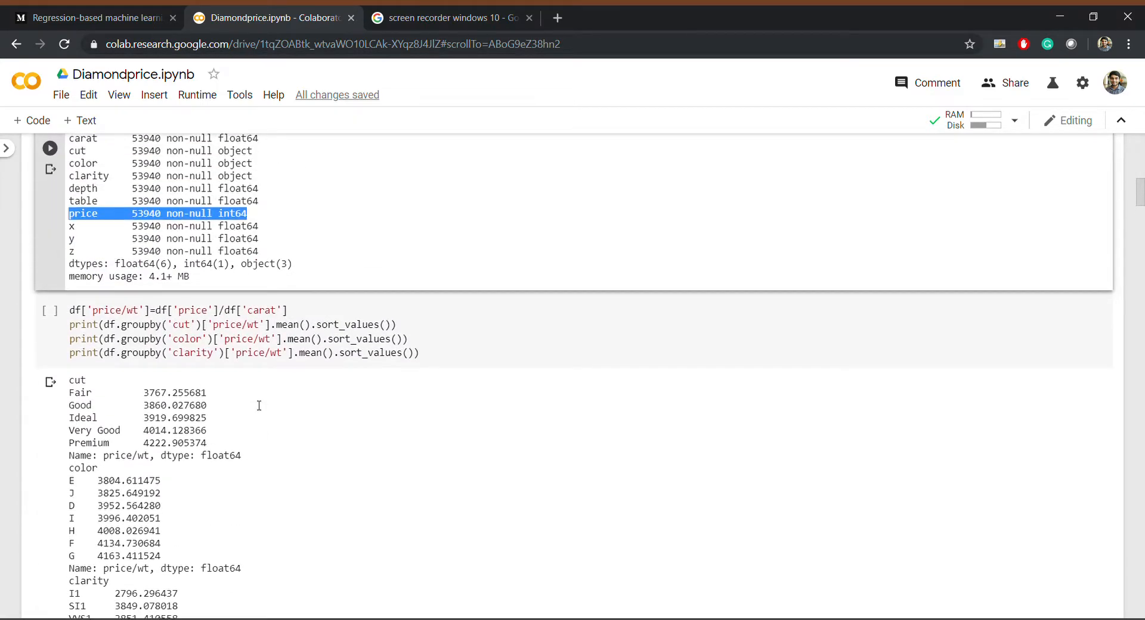
scroll(down, 3)
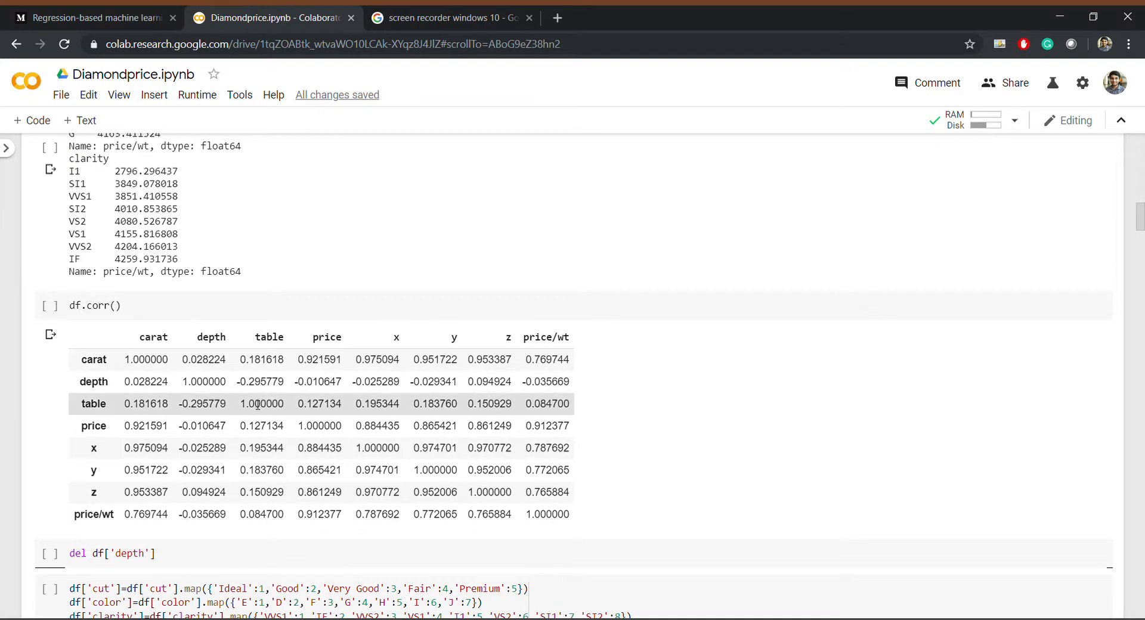
scroll(down, 3)
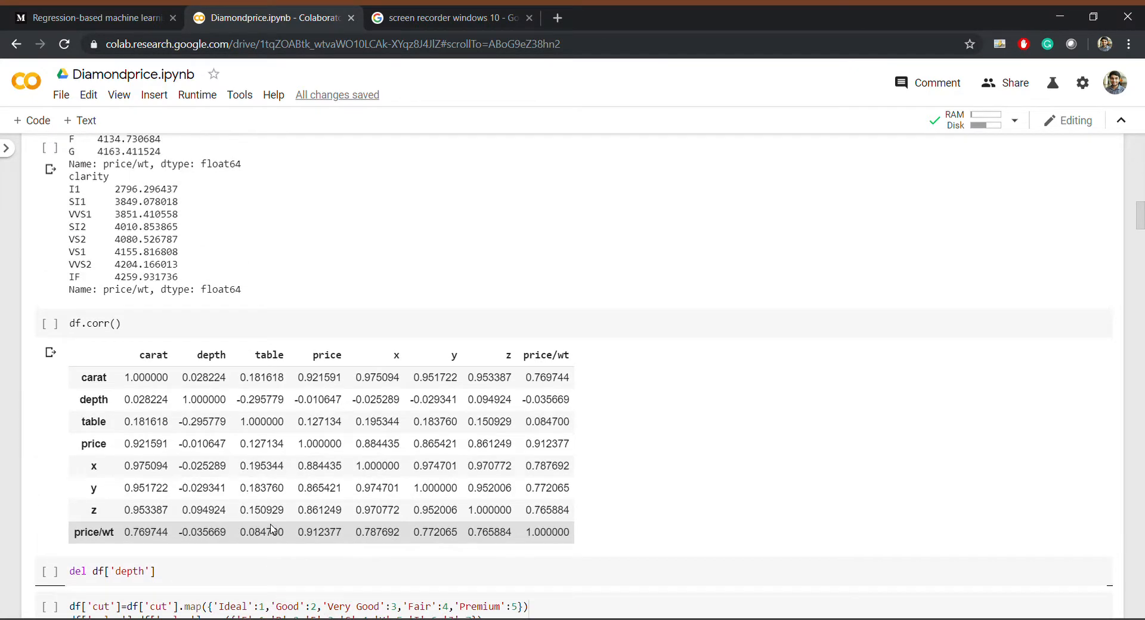
scroll(down, 3)
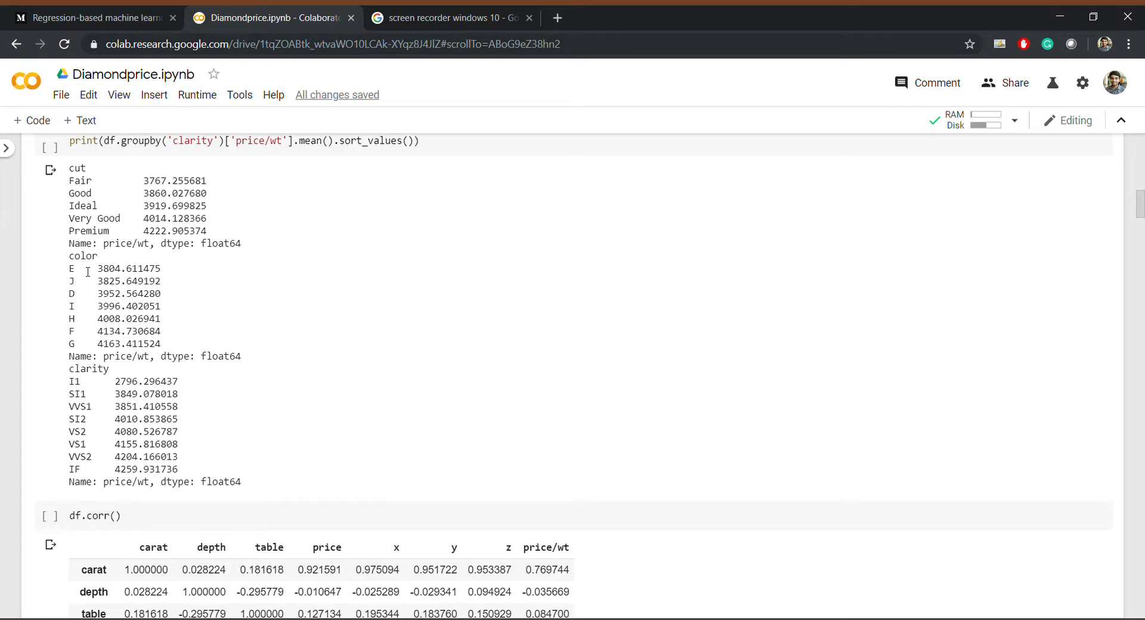
mouse_move(91, 195)
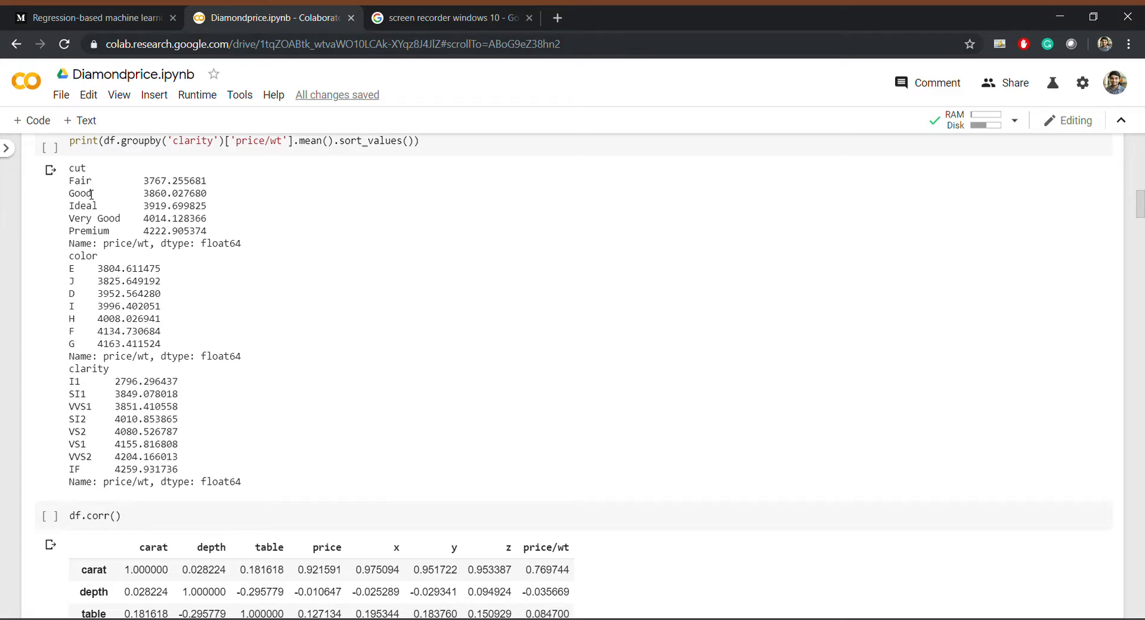
scroll(down, 3)
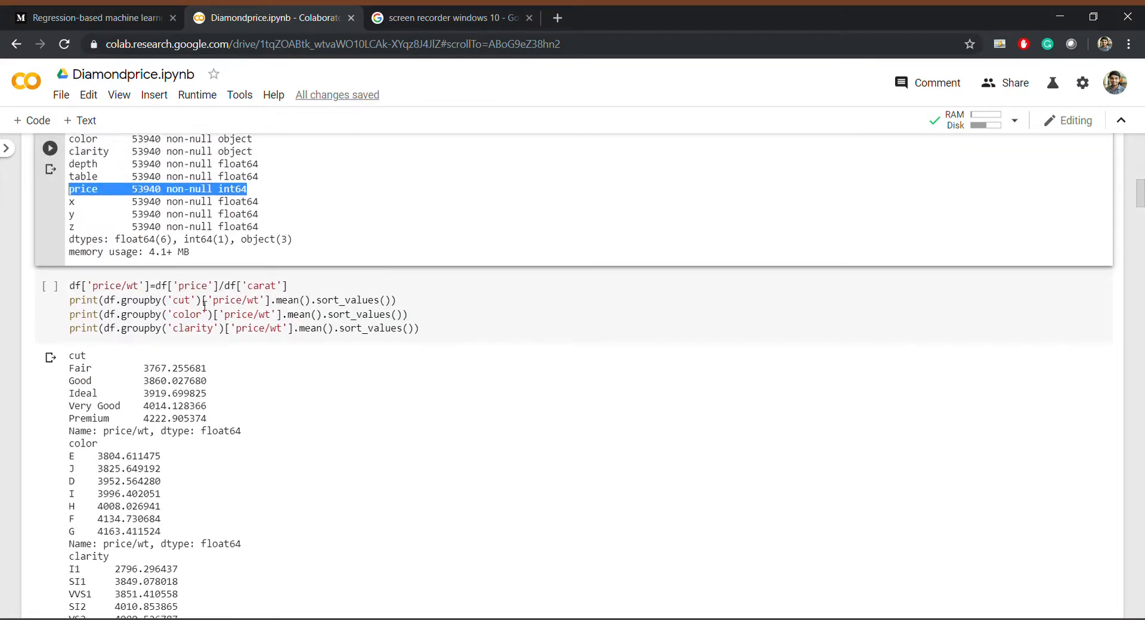
- Move past the cells dropping depth and numerically encoding cut, color and clarity
scroll(down, 3)
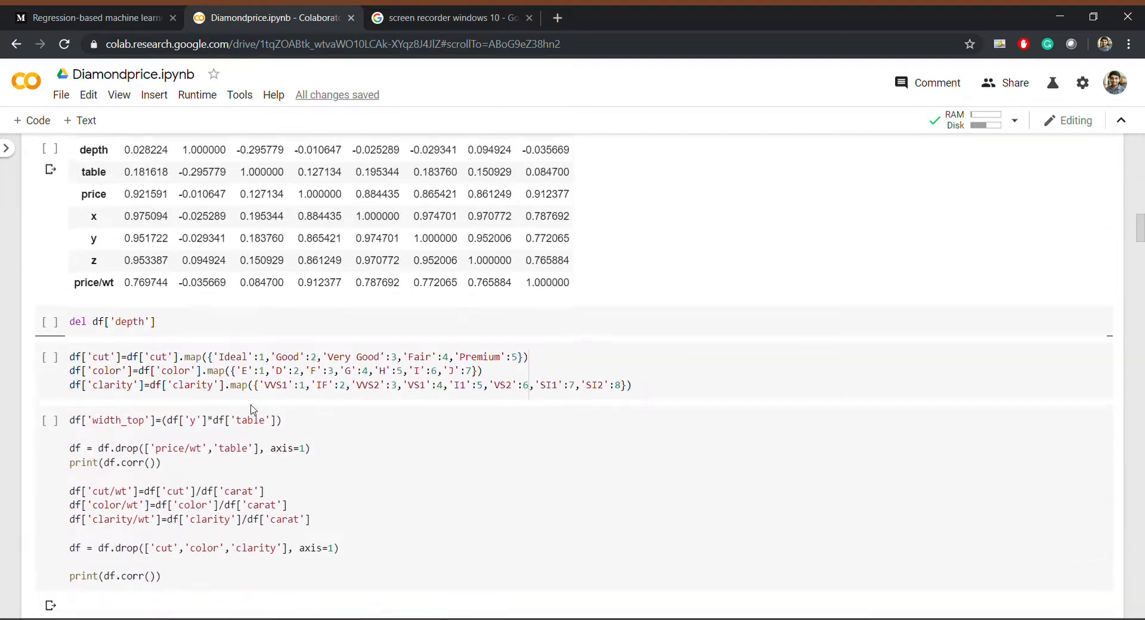
scroll(down, 3)
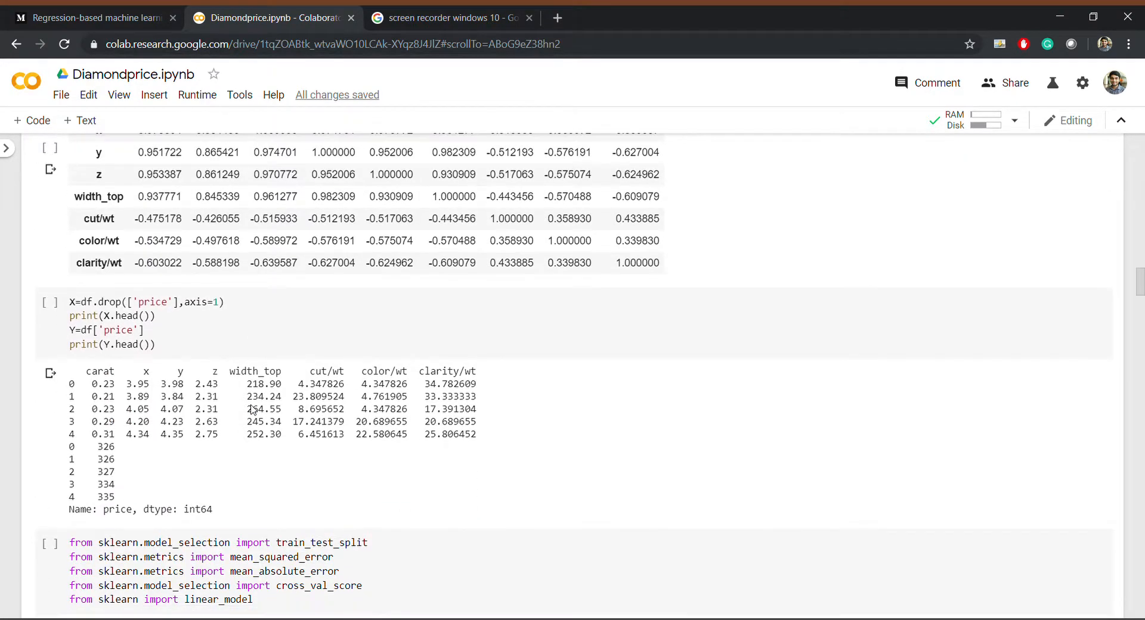
scroll(down, 3)
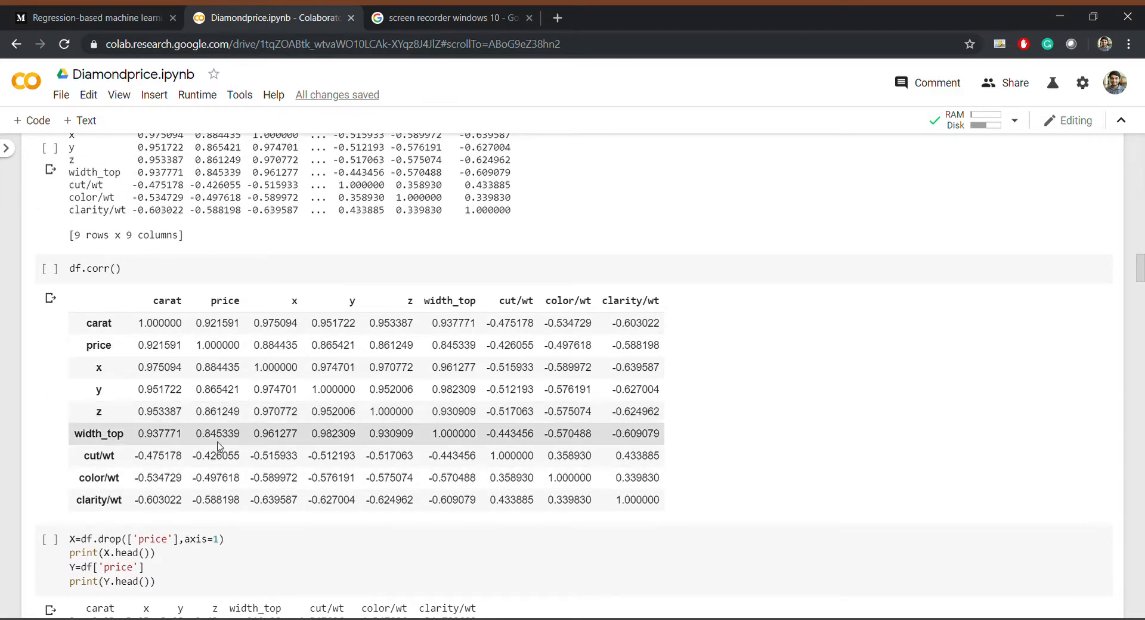
scroll(down, 3)
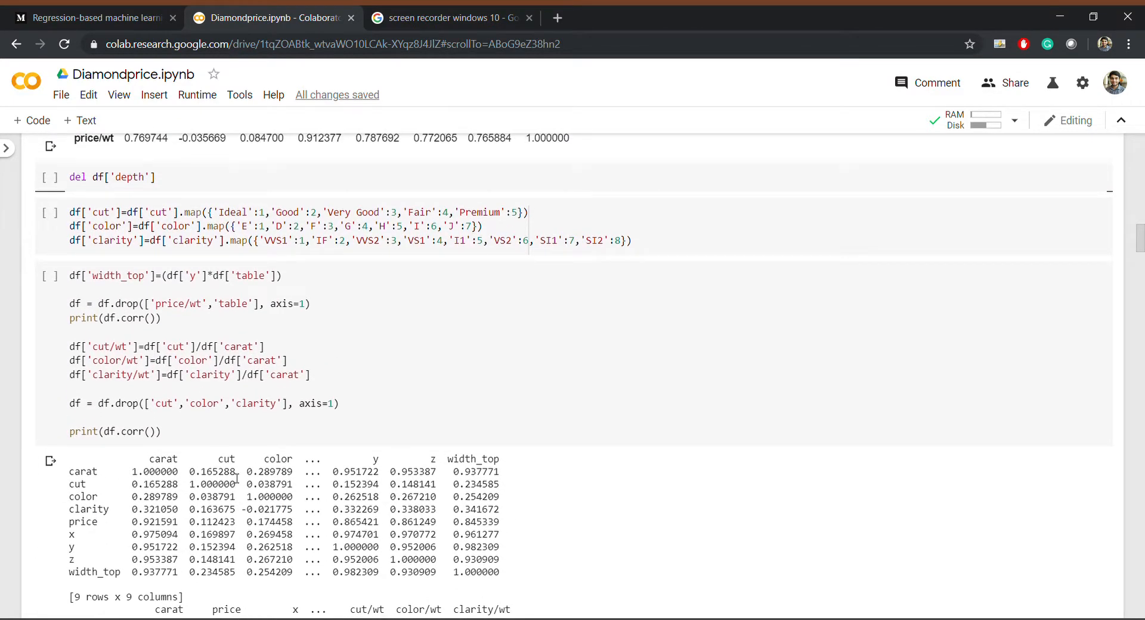
scroll(down, 3)
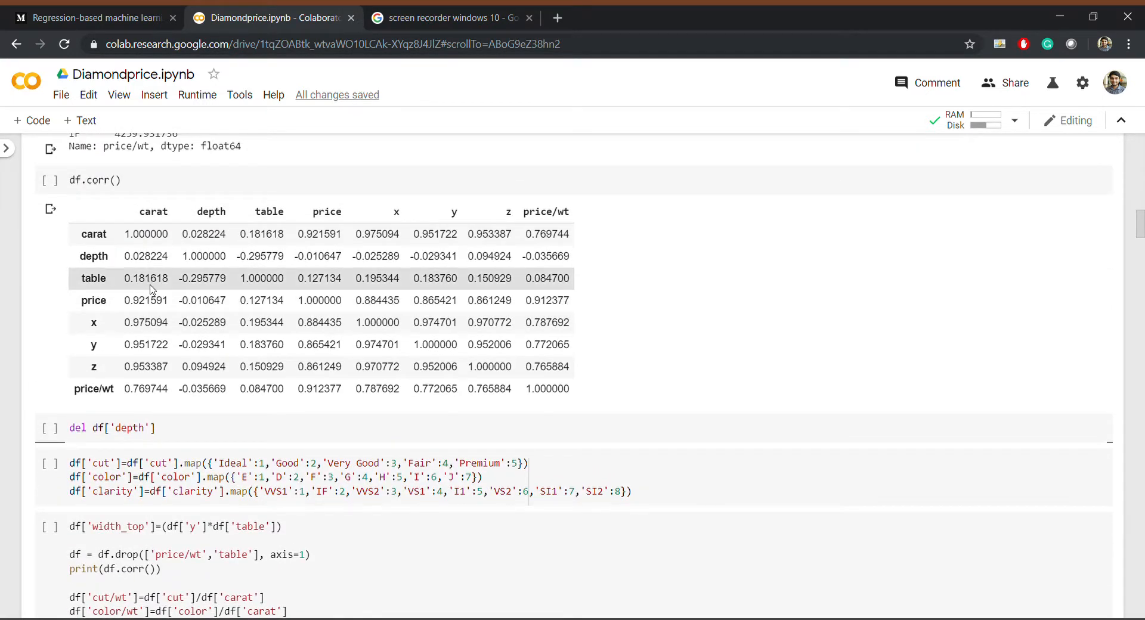
- Reach the cell adding width_top and per-carat ratios and its print(df.corr()) output
scroll(down, 3)
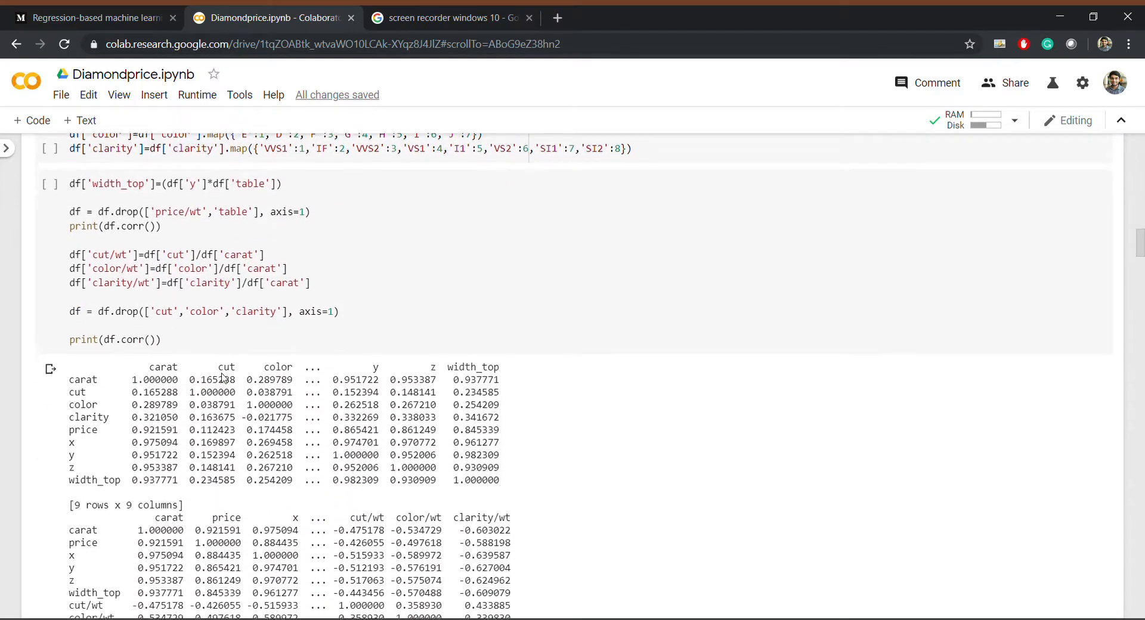
scroll(down, 3)
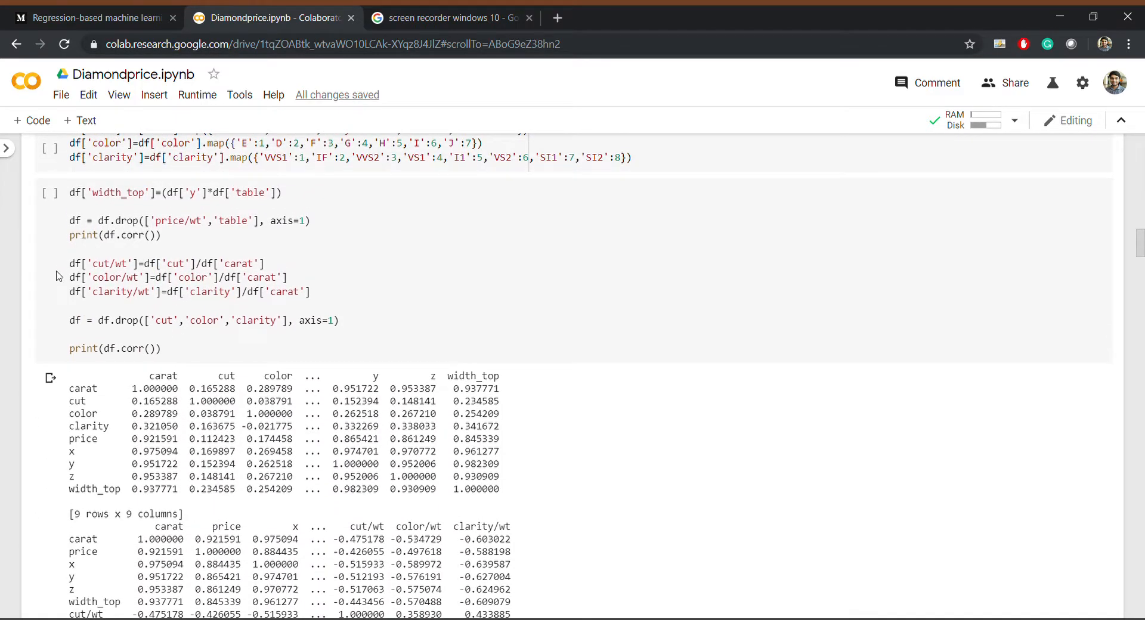
mouse_move(63, 314)
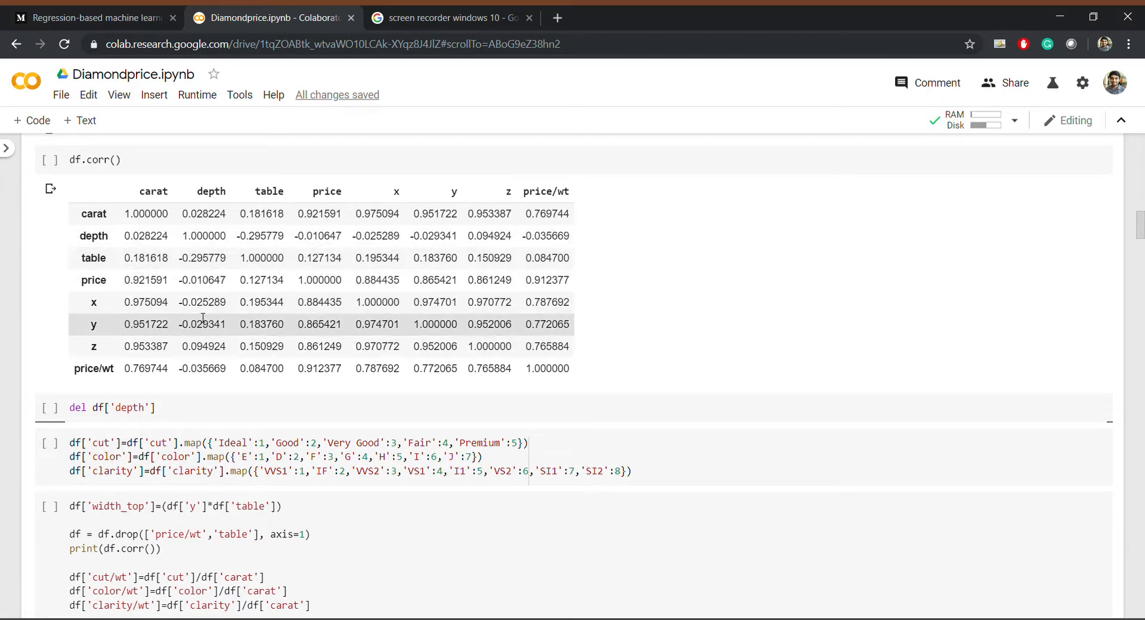
scroll(down, 3)
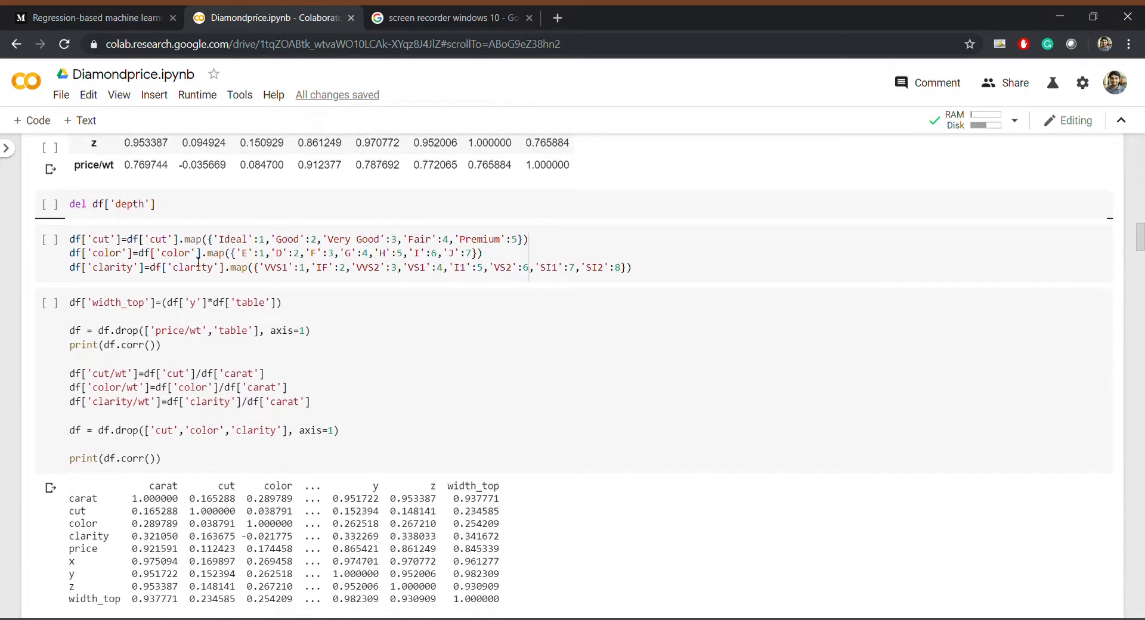
scroll(down, 3)
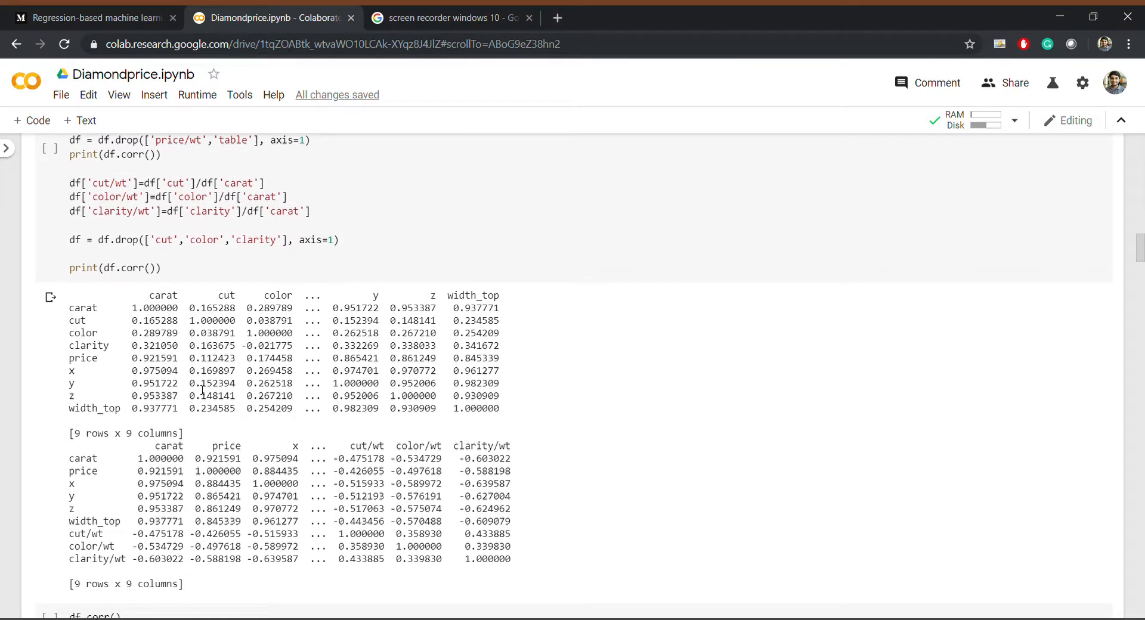
- Reach the X/Y split, sklearn imports, 70/30 train_test_split and LinearRegression cells
scroll(down, 3)
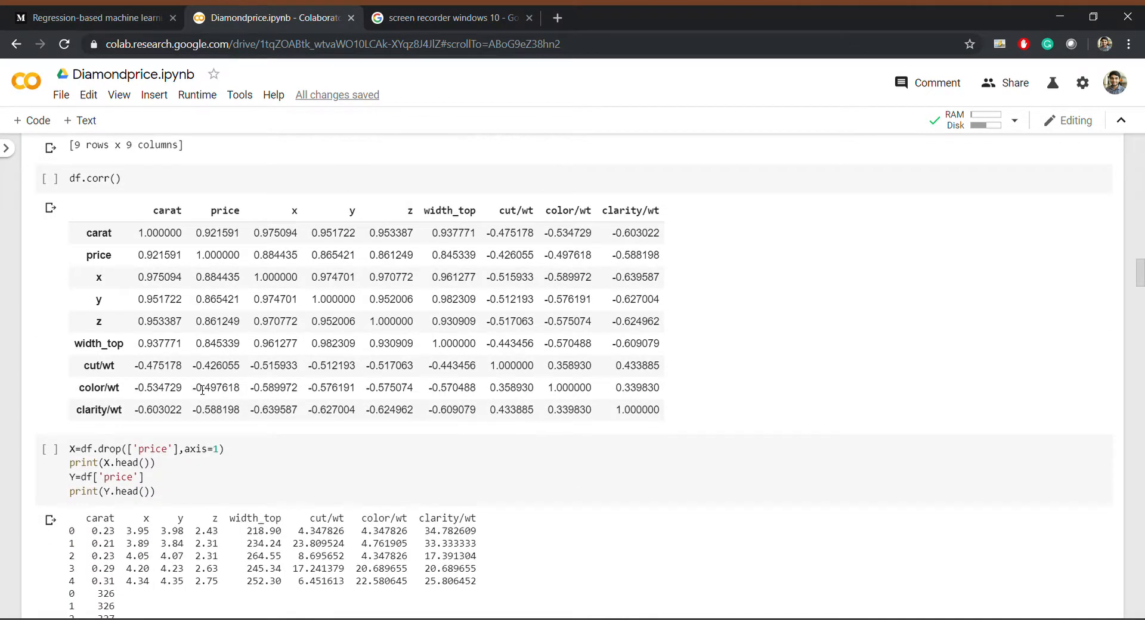
scroll(down, 3)
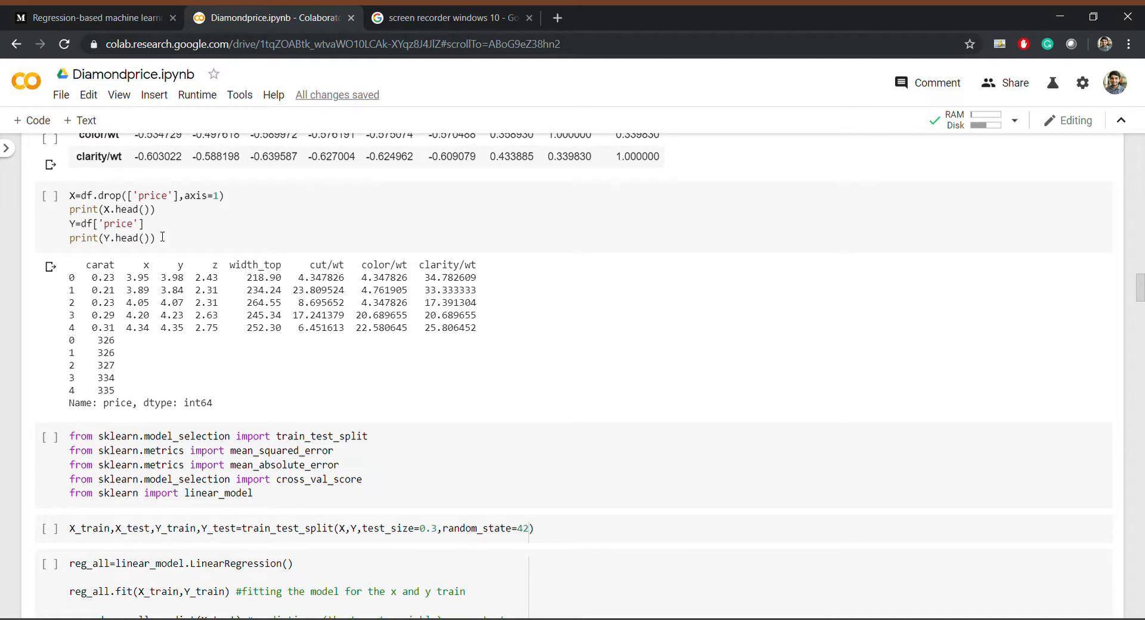
mouse_move(165, 226)
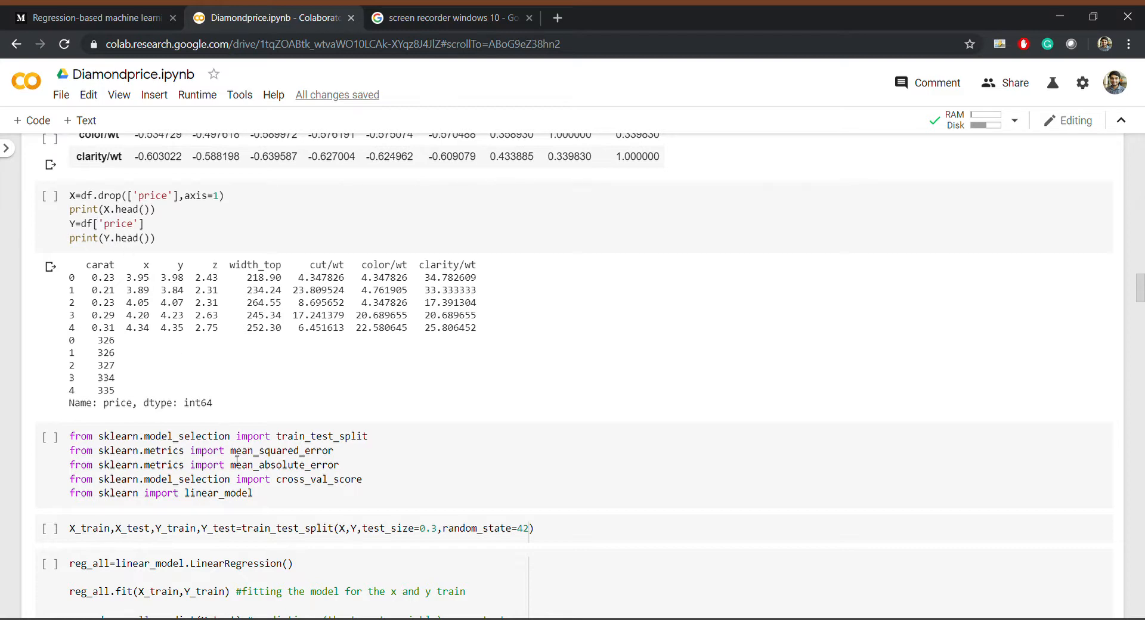
scroll(down, 3)
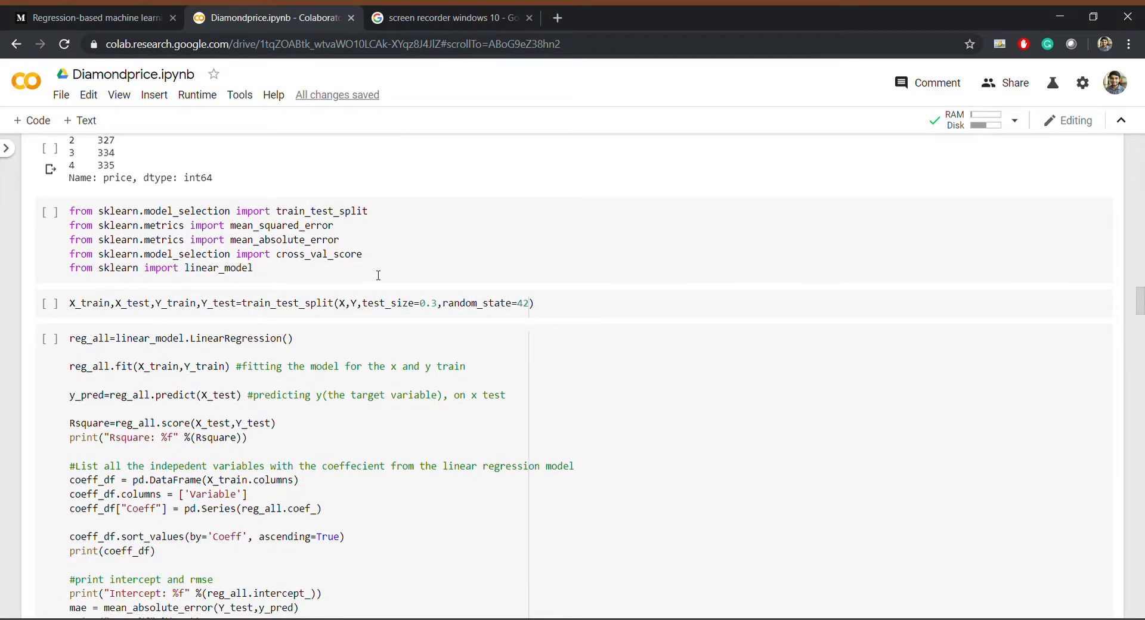
- Select the import and regression cells and reveal linear (R² 0.8615) and degree-2 polynomial (R² 0.9335) results
click(220, 213)
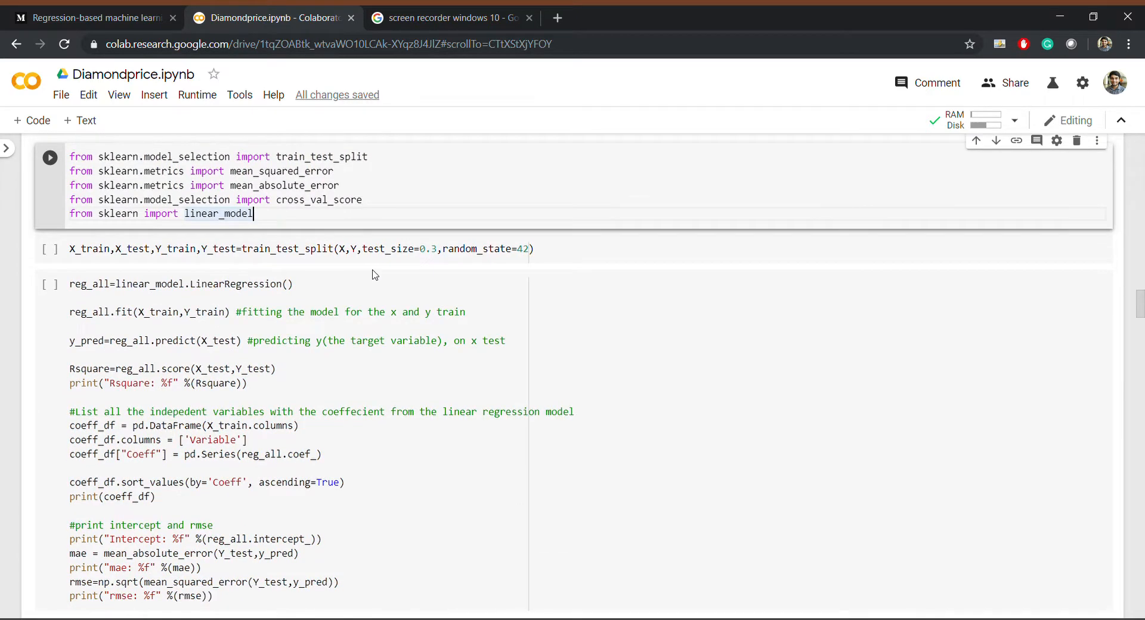
click(49, 157)
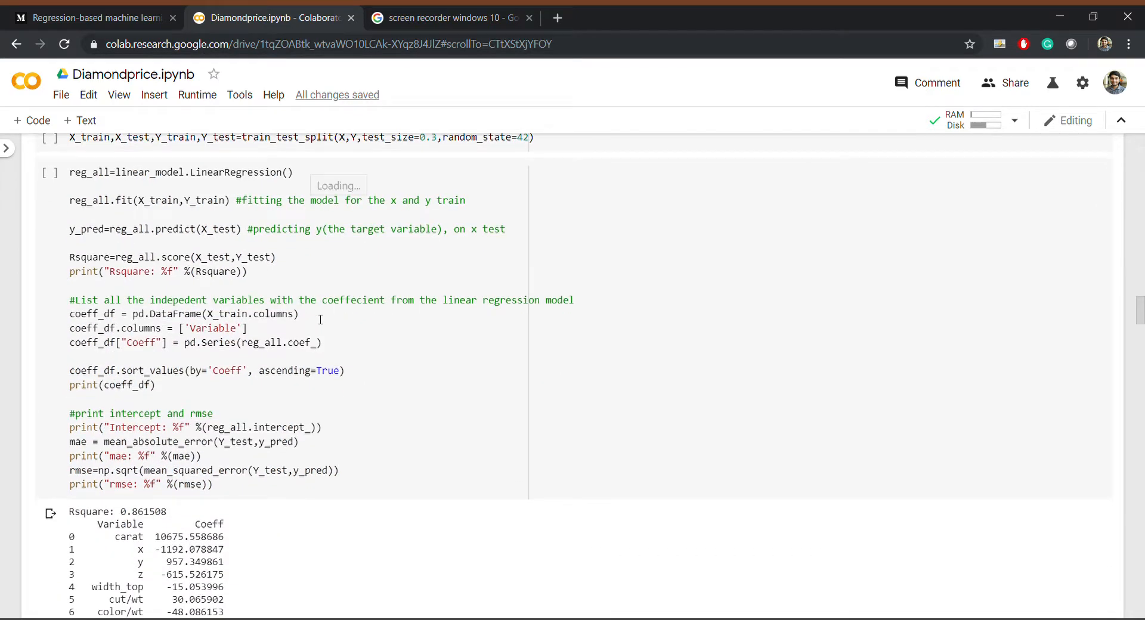
scroll(down, 3)
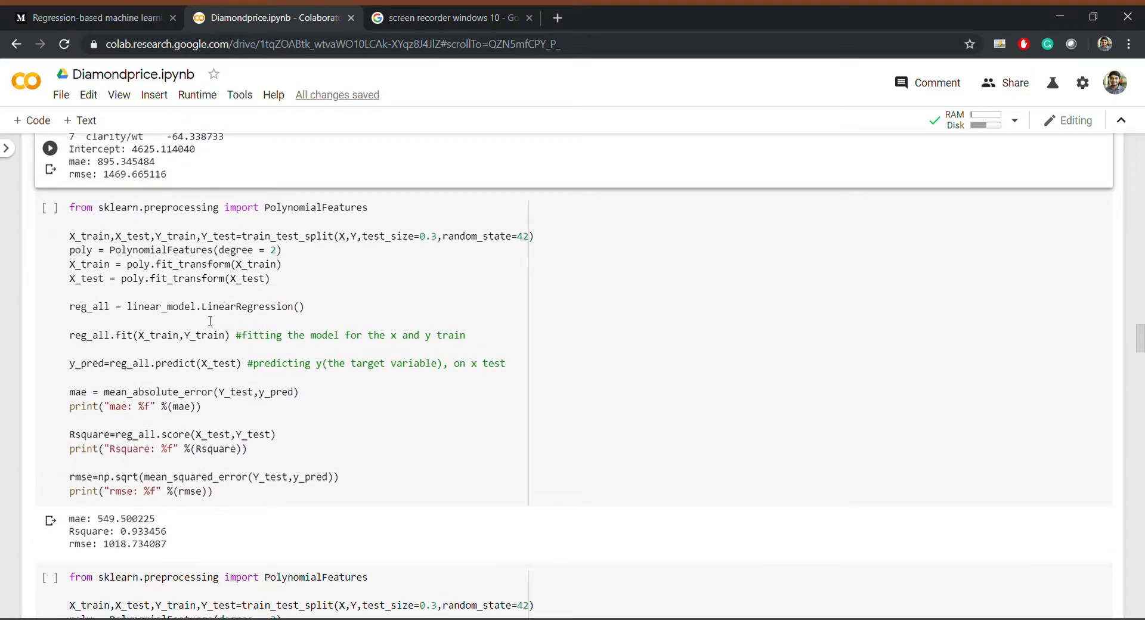
scroll(down, 3)
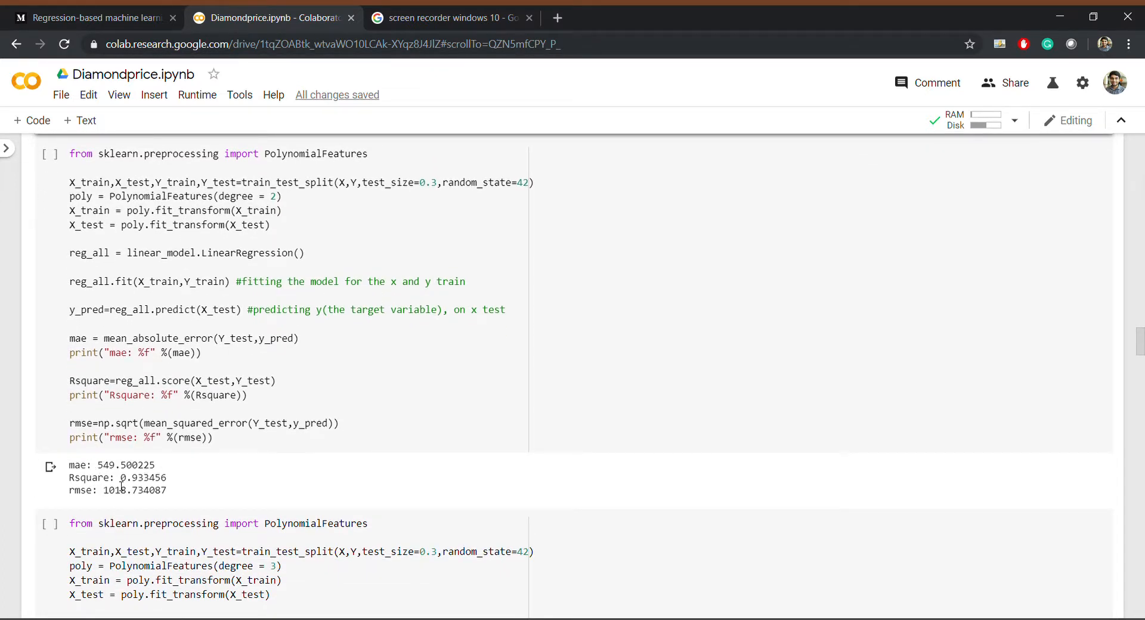
scroll(down, 3)
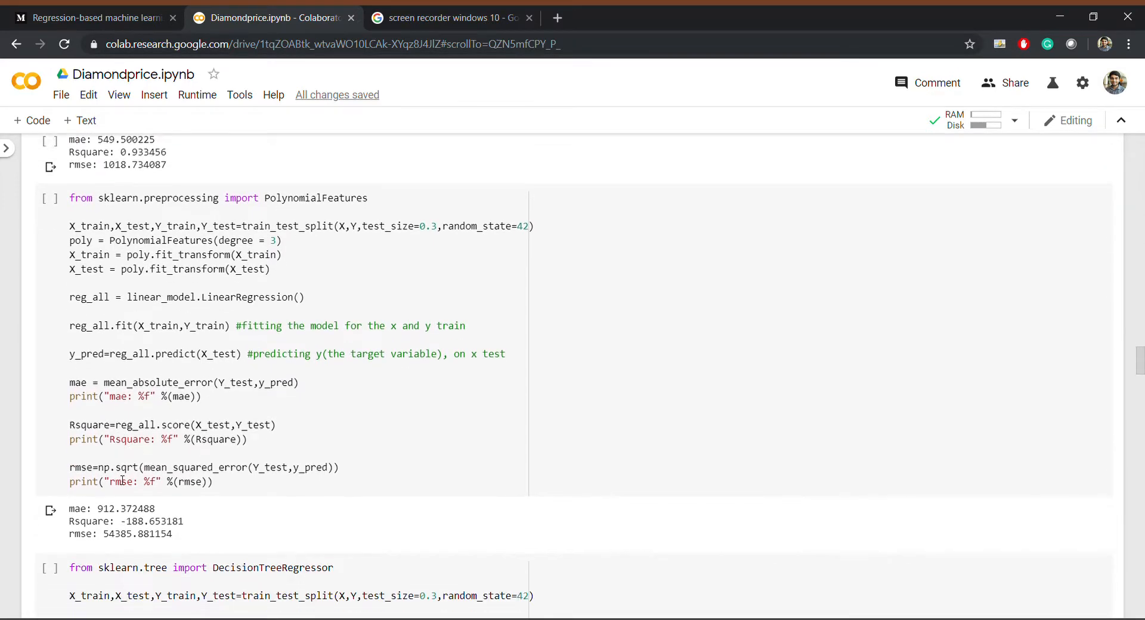
scroll(down, 3)
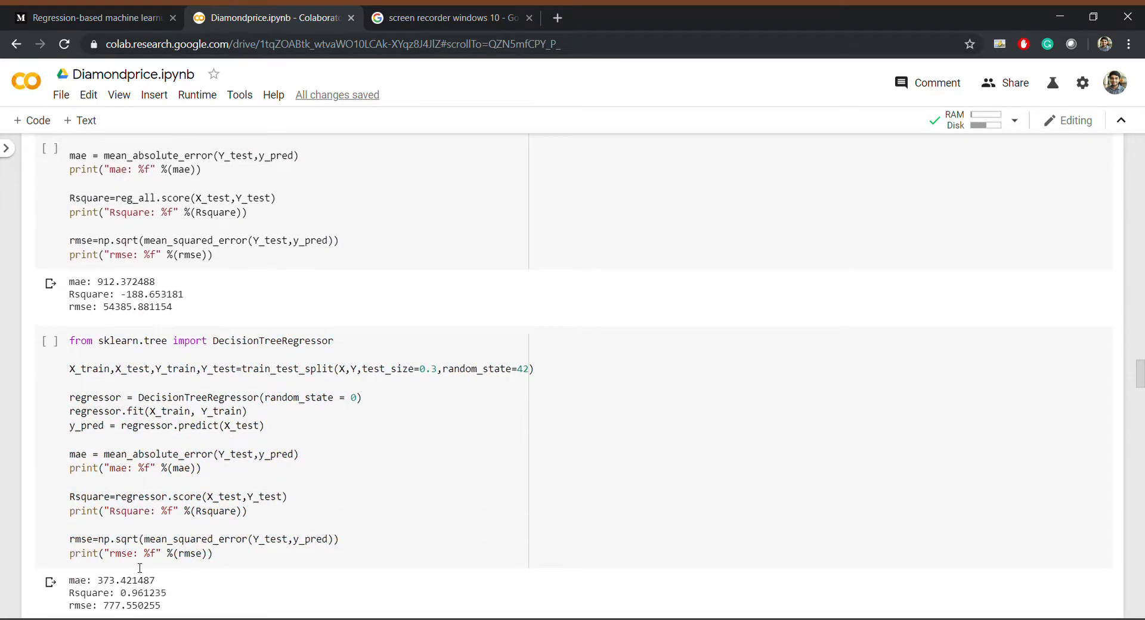
scroll(down, 3)
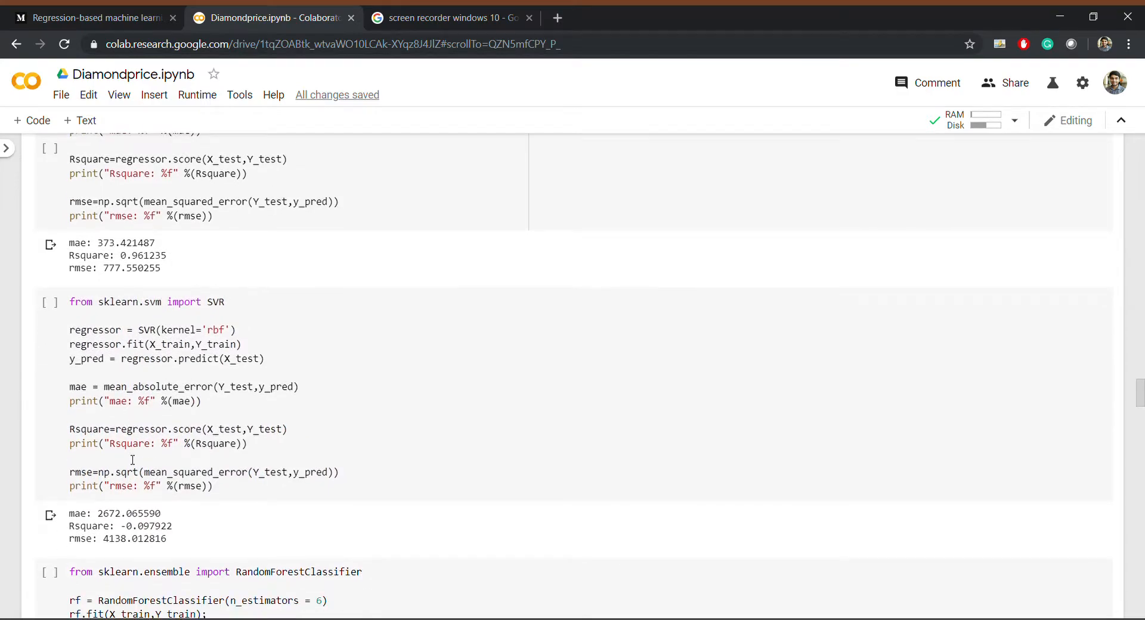
scroll(down, 3)
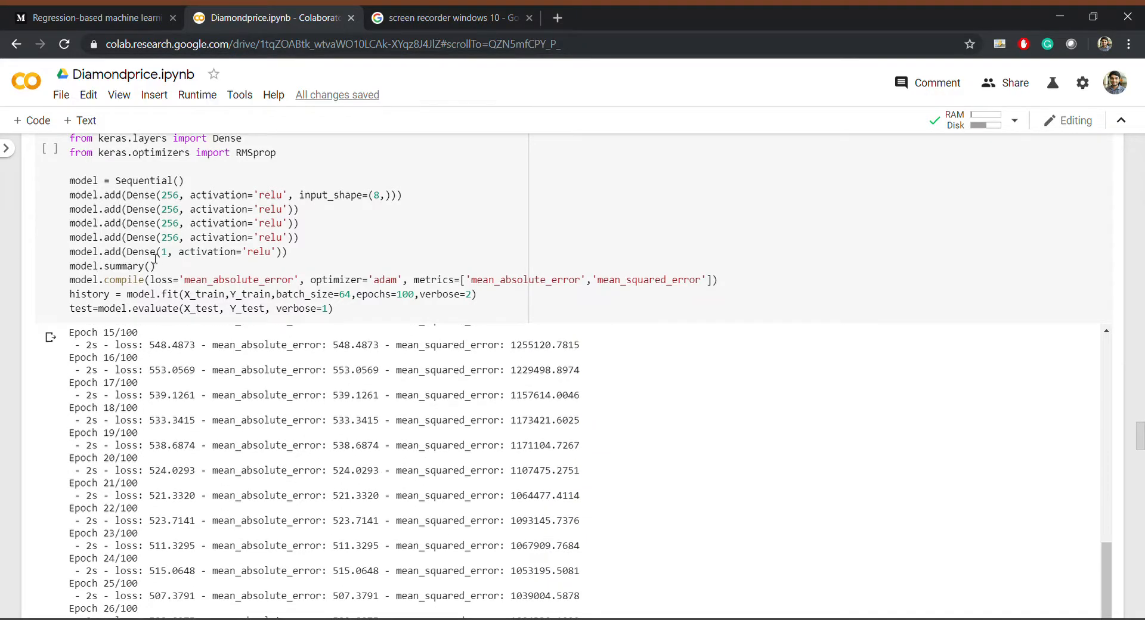
scroll(down, 3)
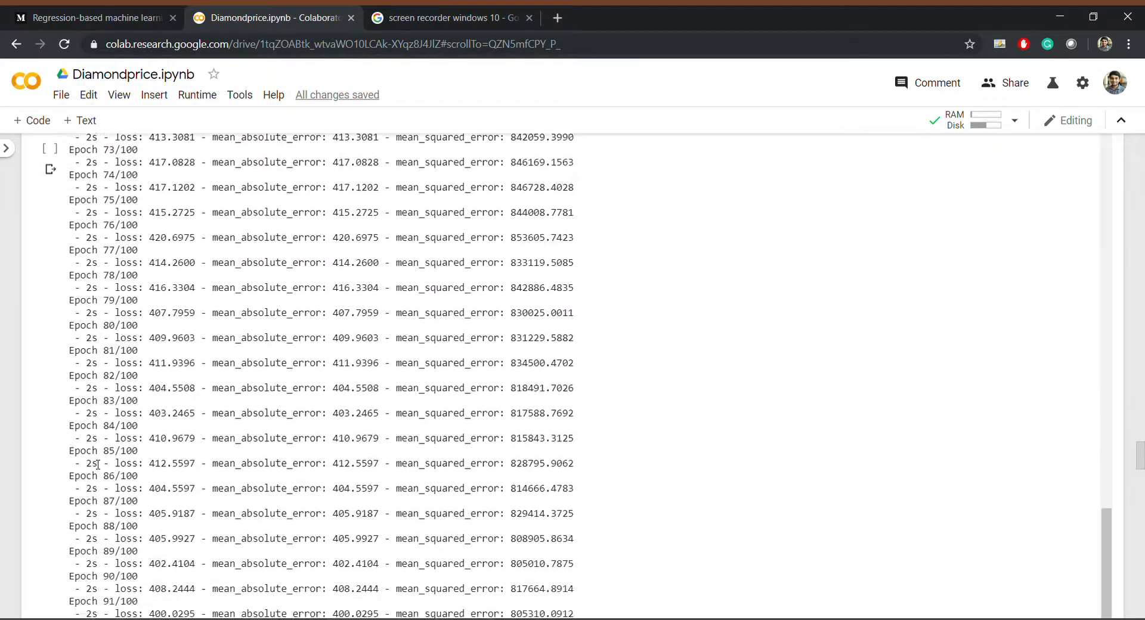
scroll(down, 3)
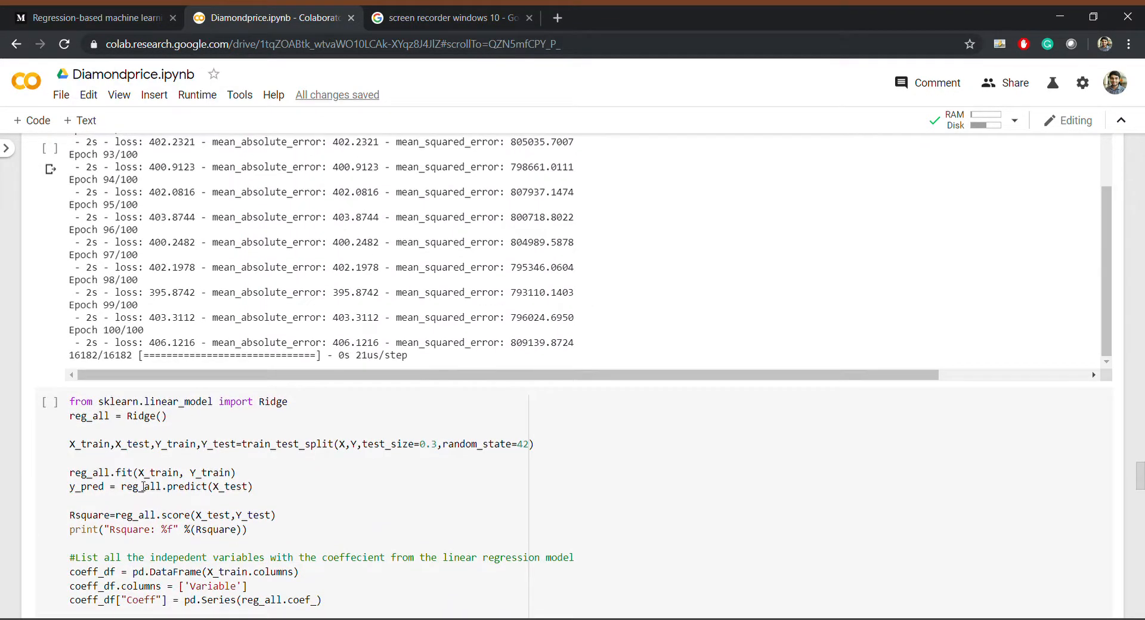
scroll(down, 3)
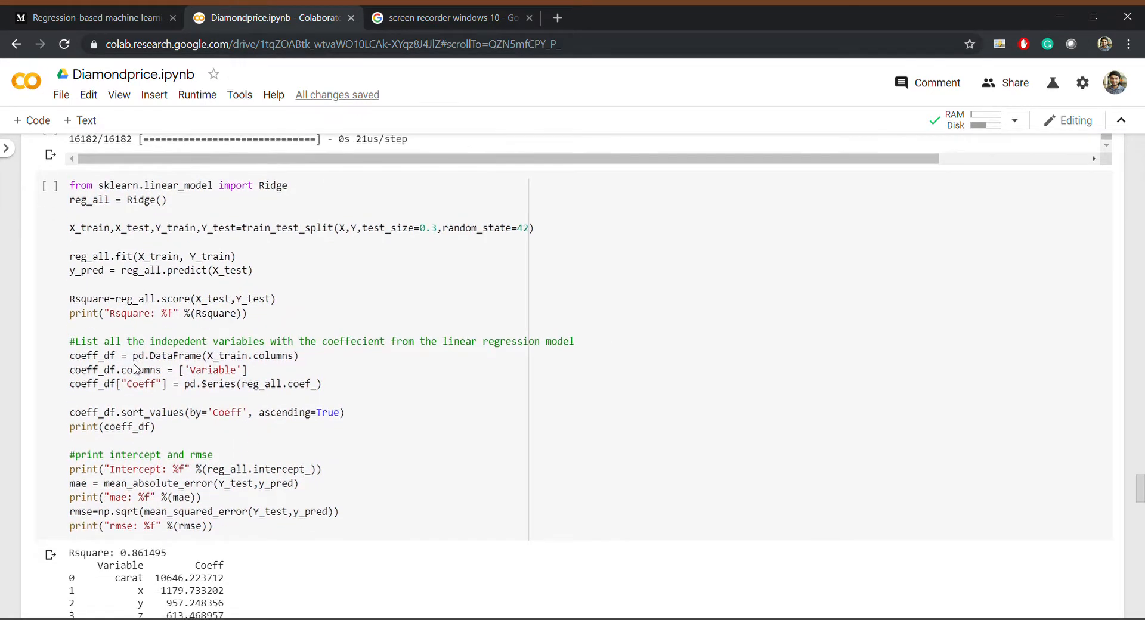
scroll(down, 3)
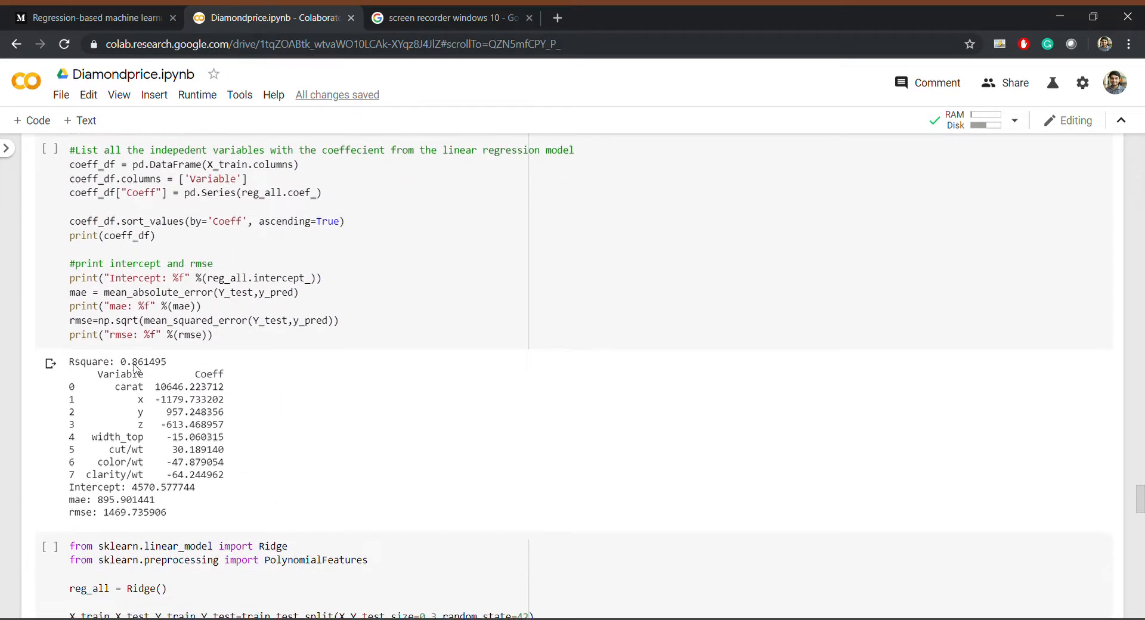
scroll(down, 3)
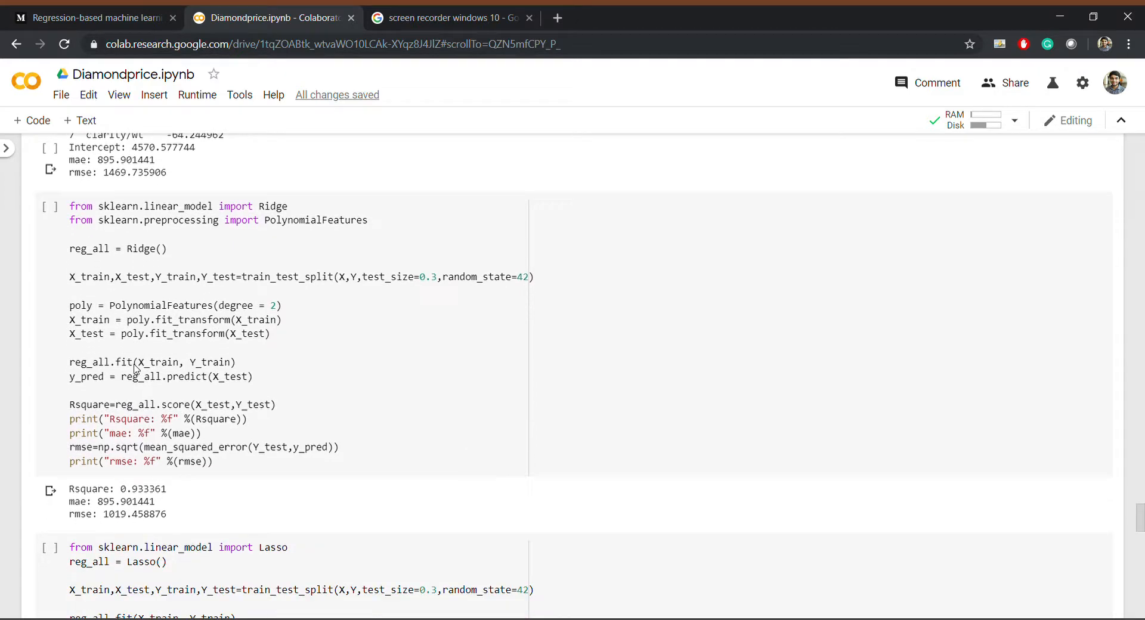
scroll(down, 3)
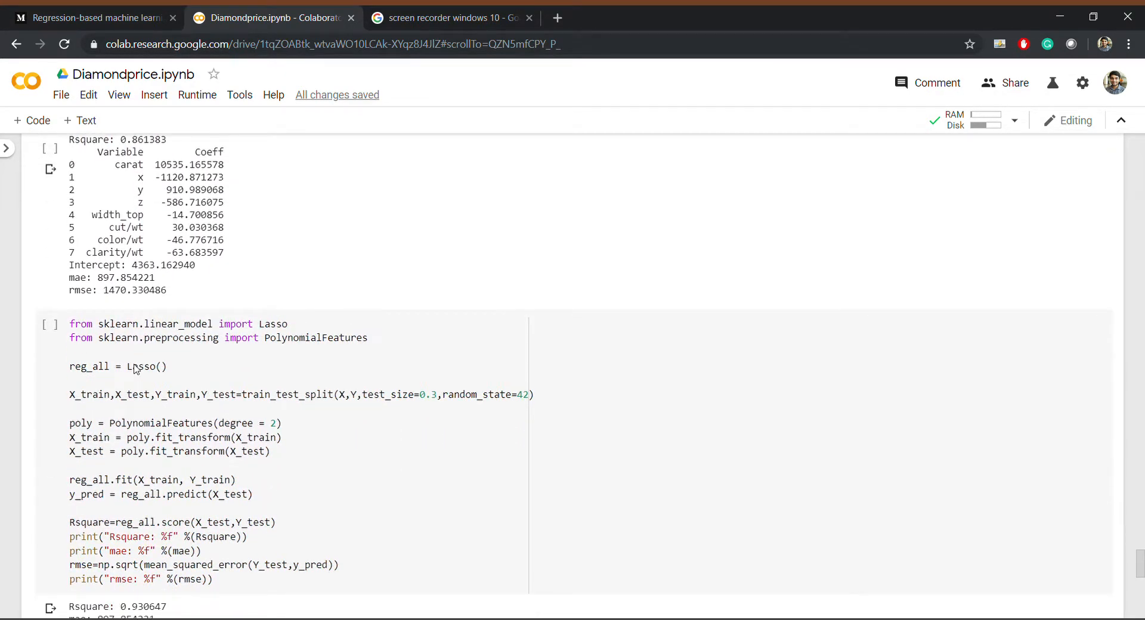
scroll(down, 3)
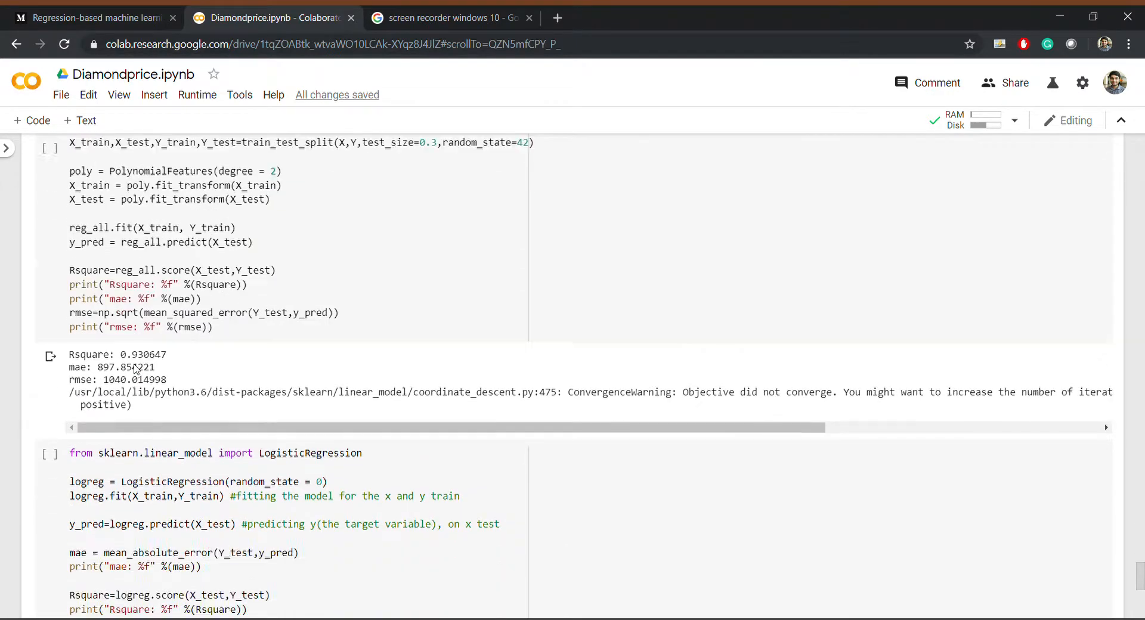
scroll(down, 3)
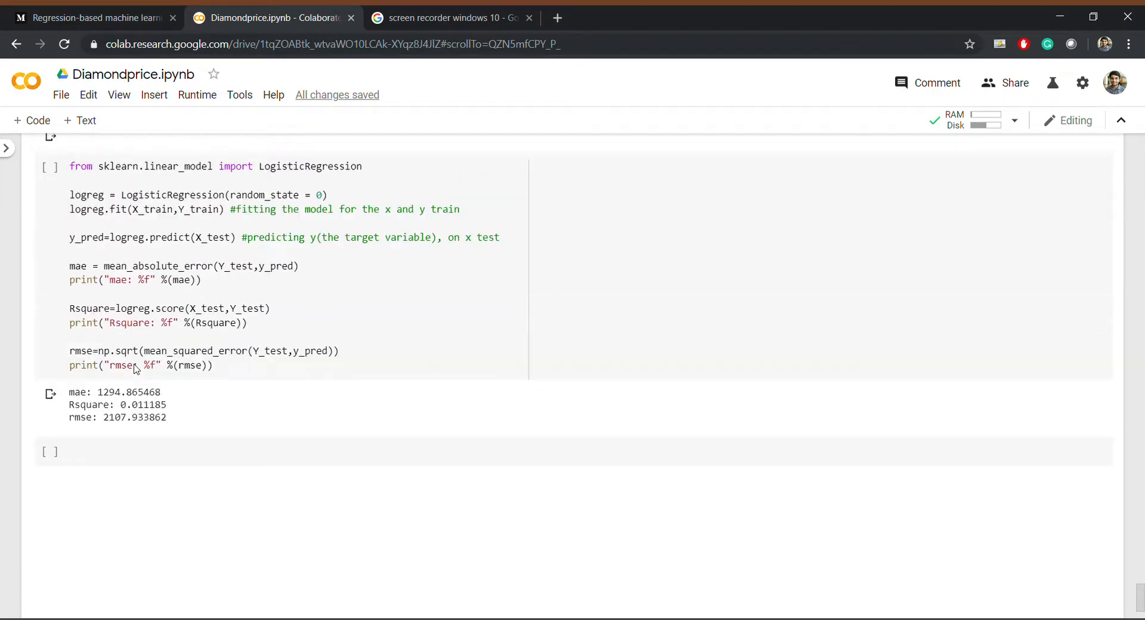
scroll(down, 3)
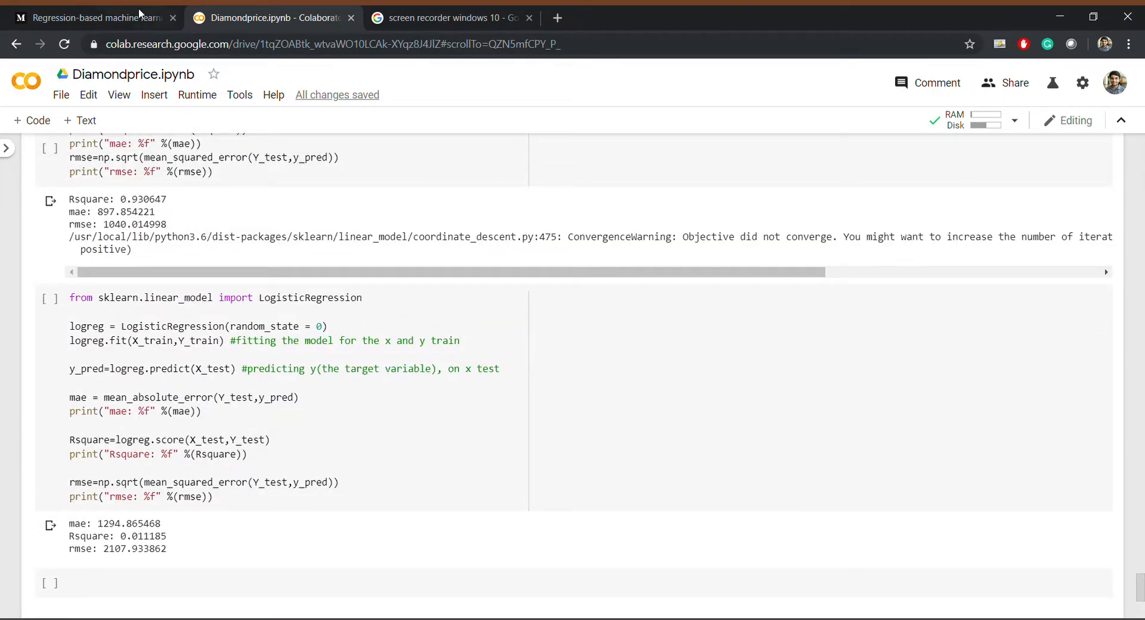
- Return to the Medium article and move through its regression sections to the logistic regression output
click(93, 18)
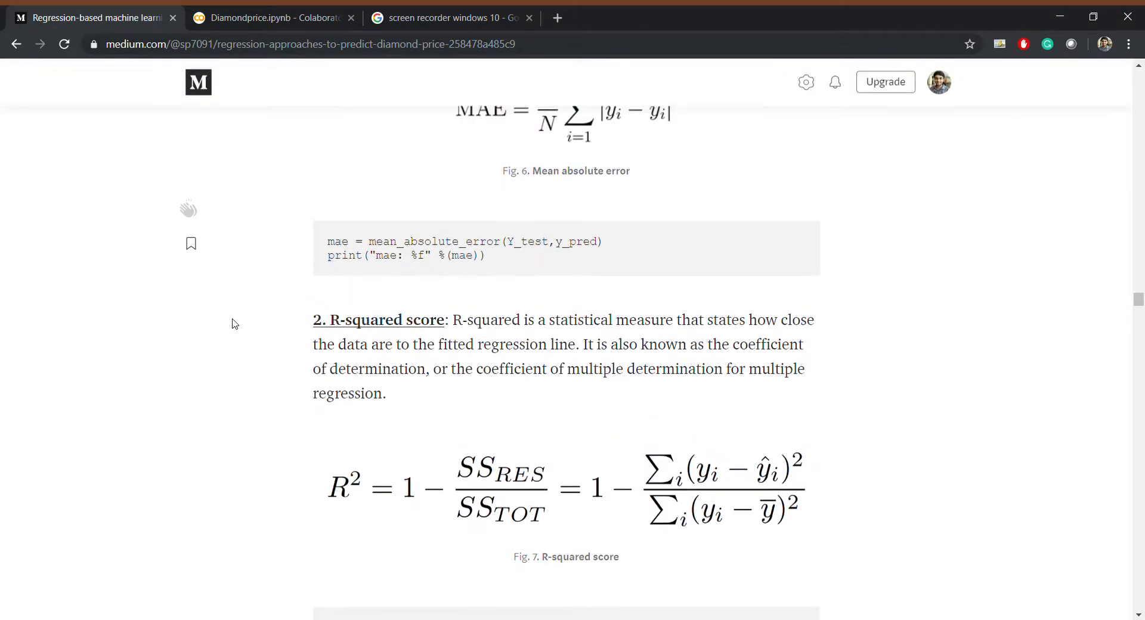
scroll(down, 3)
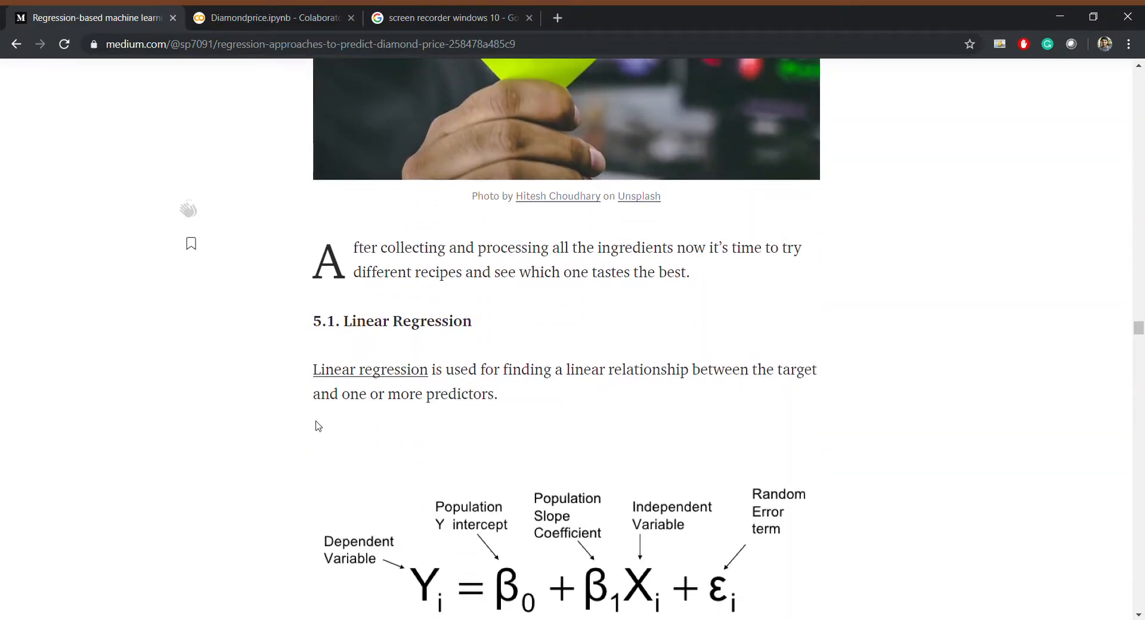
mouse_move(346, 401)
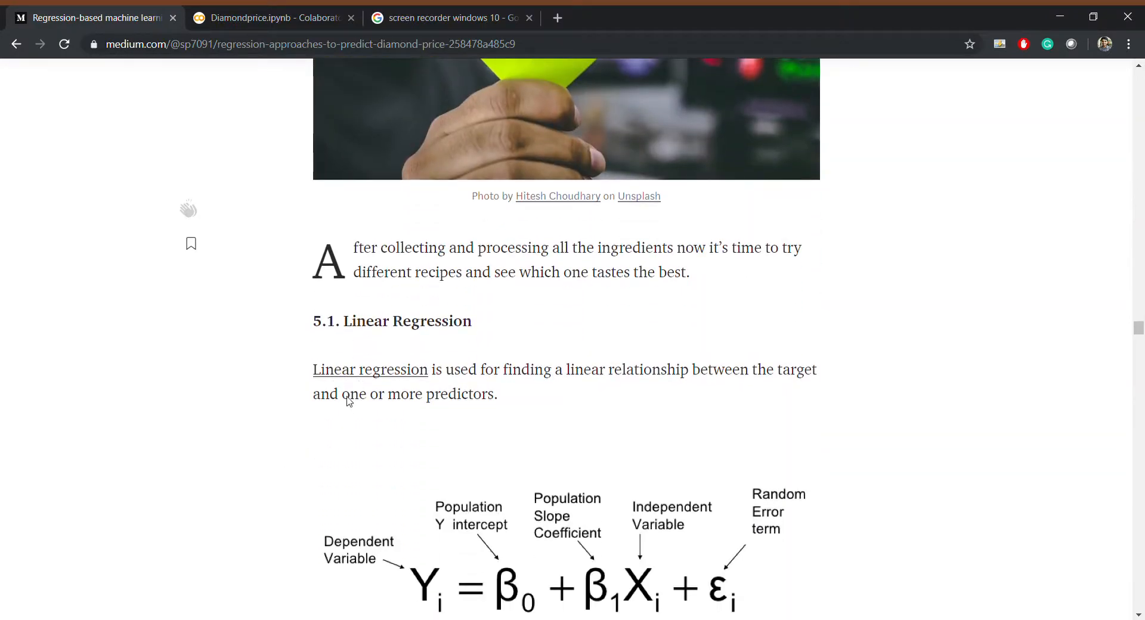
scroll(down, 3)
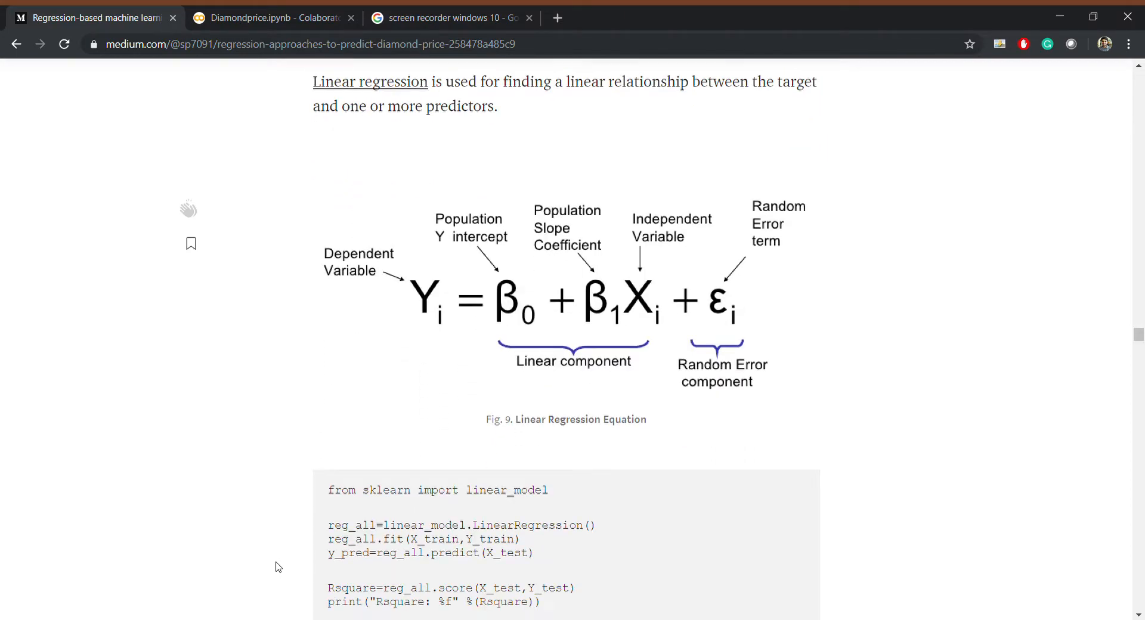
scroll(down, 3)
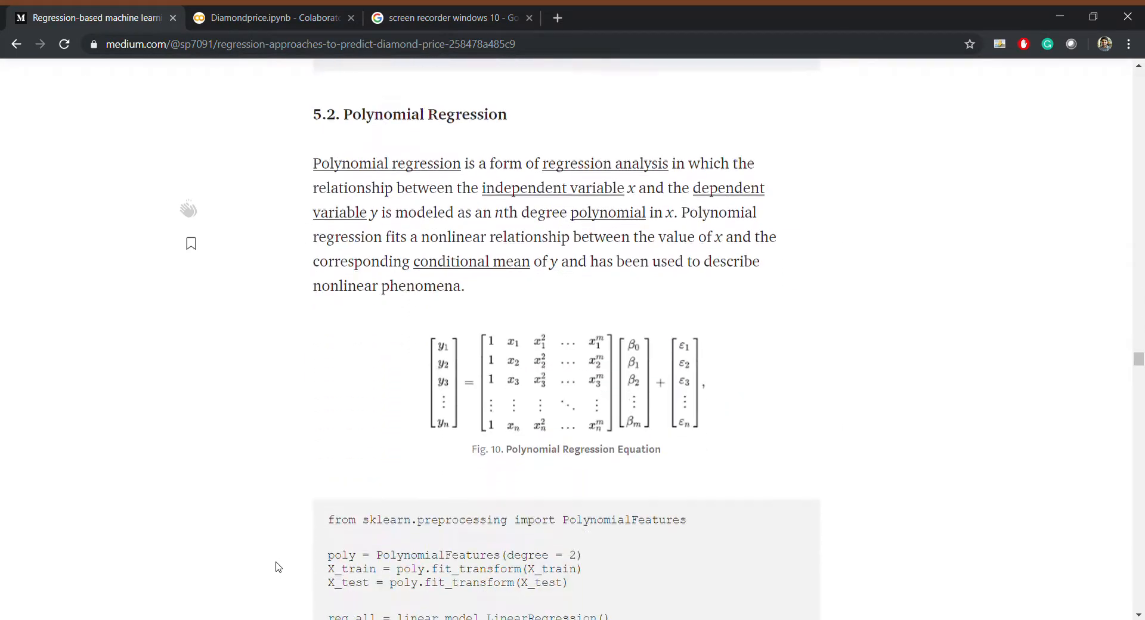
scroll(down, 3)
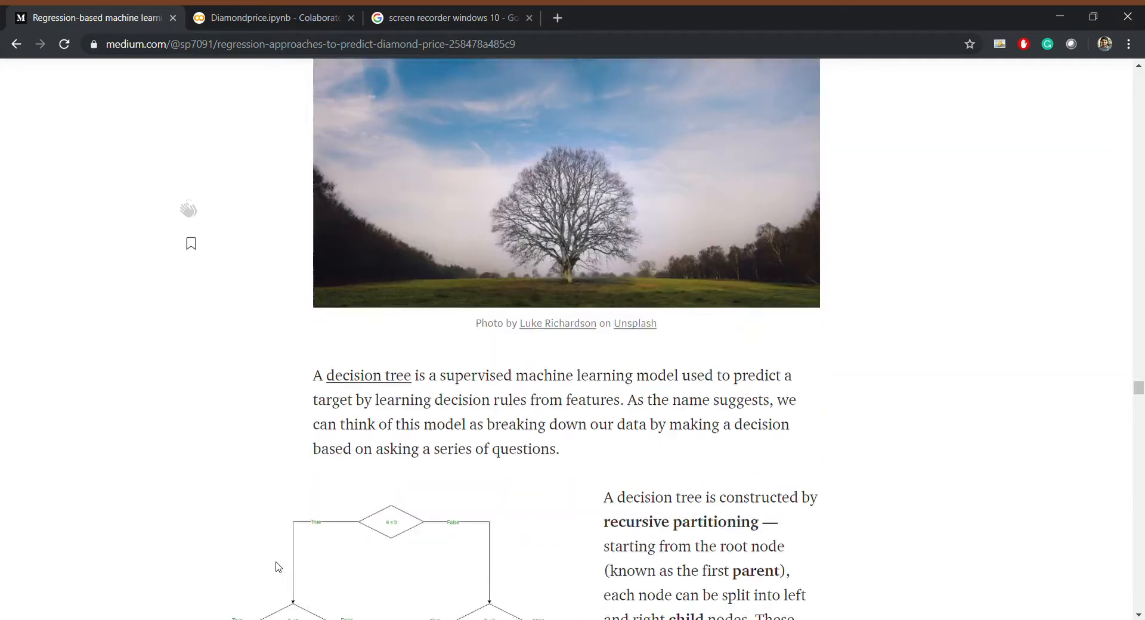
scroll(down, 3)
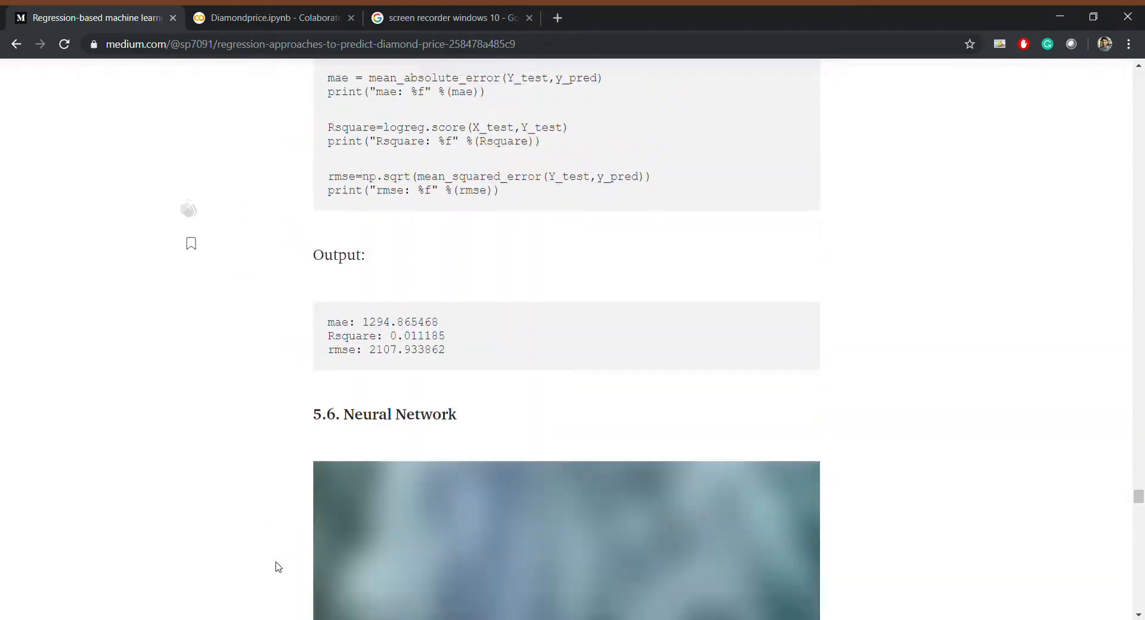
scroll(down, 3)
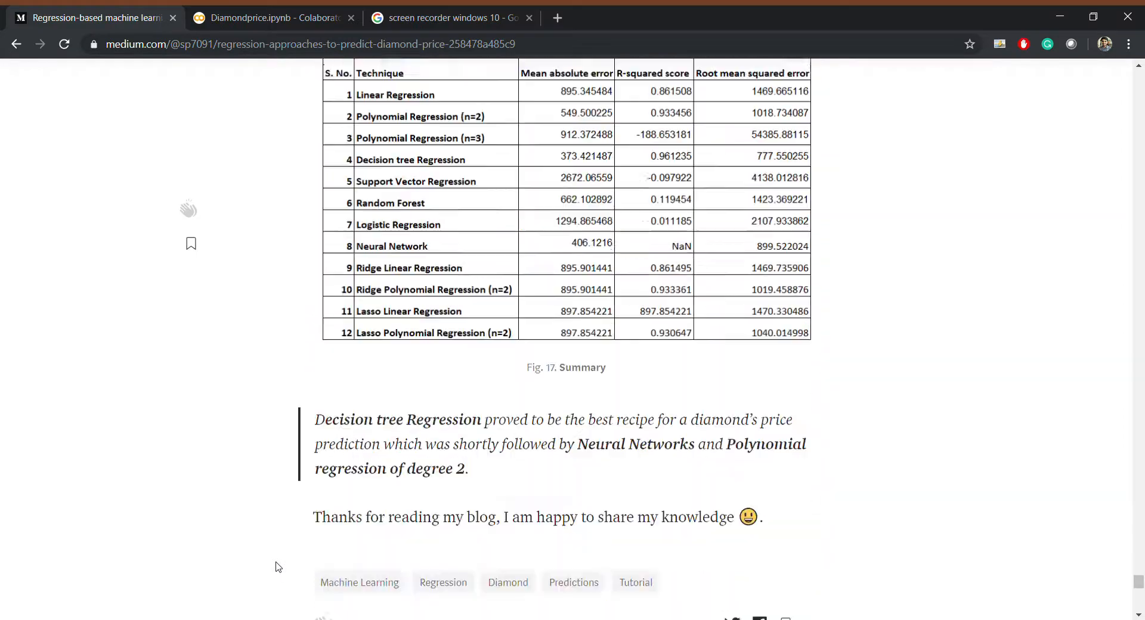
scroll(up, 3)
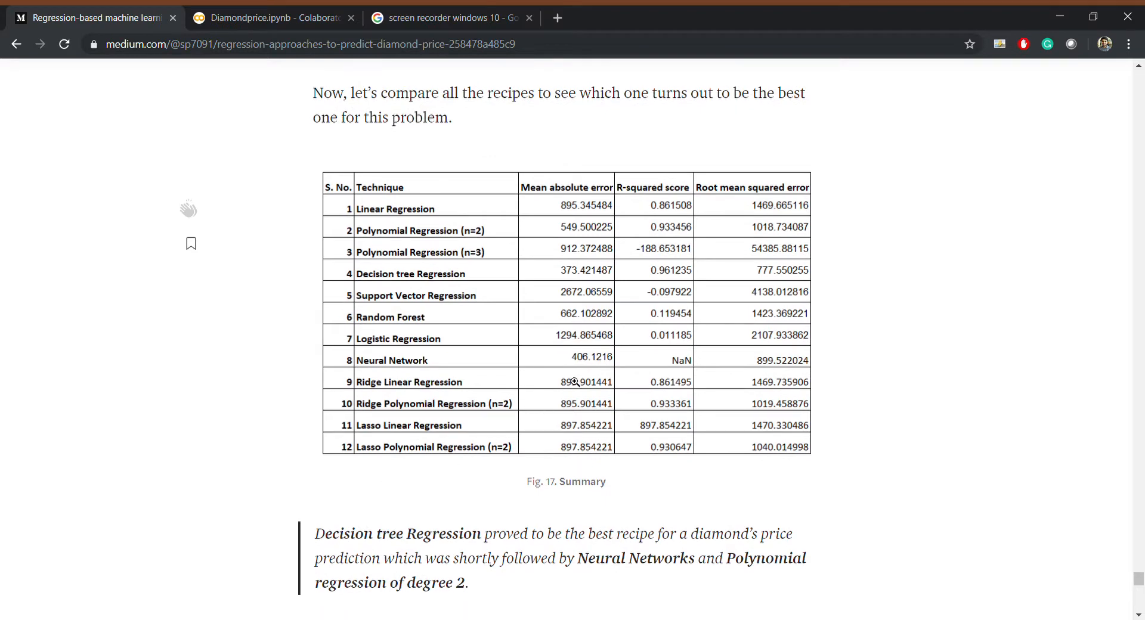
mouse_move(412, 365)
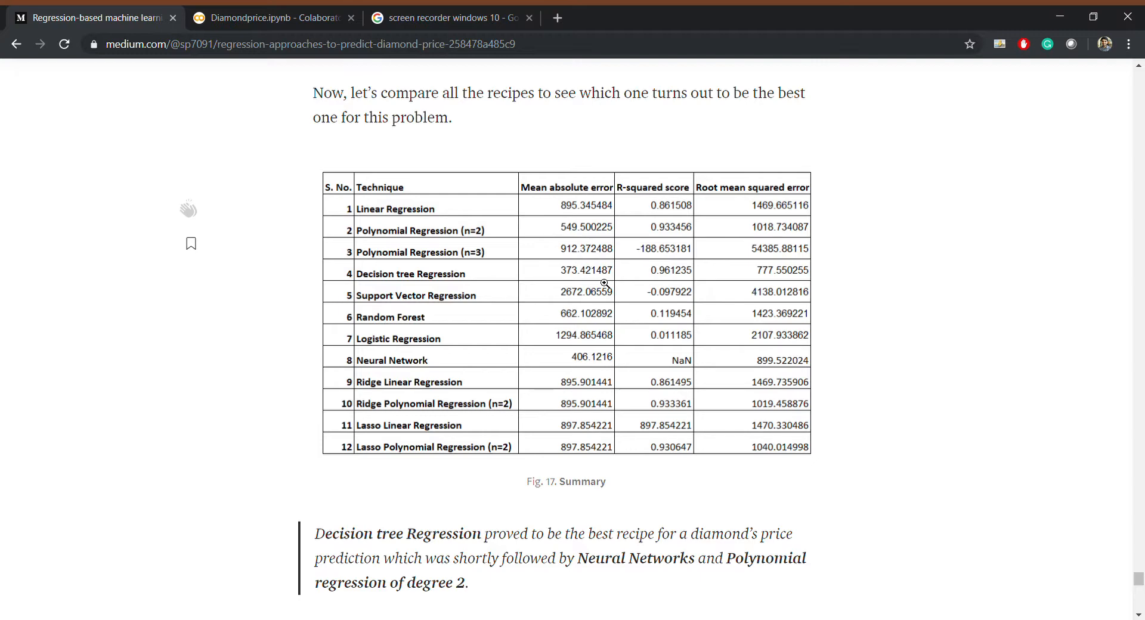
scroll(down, 3)
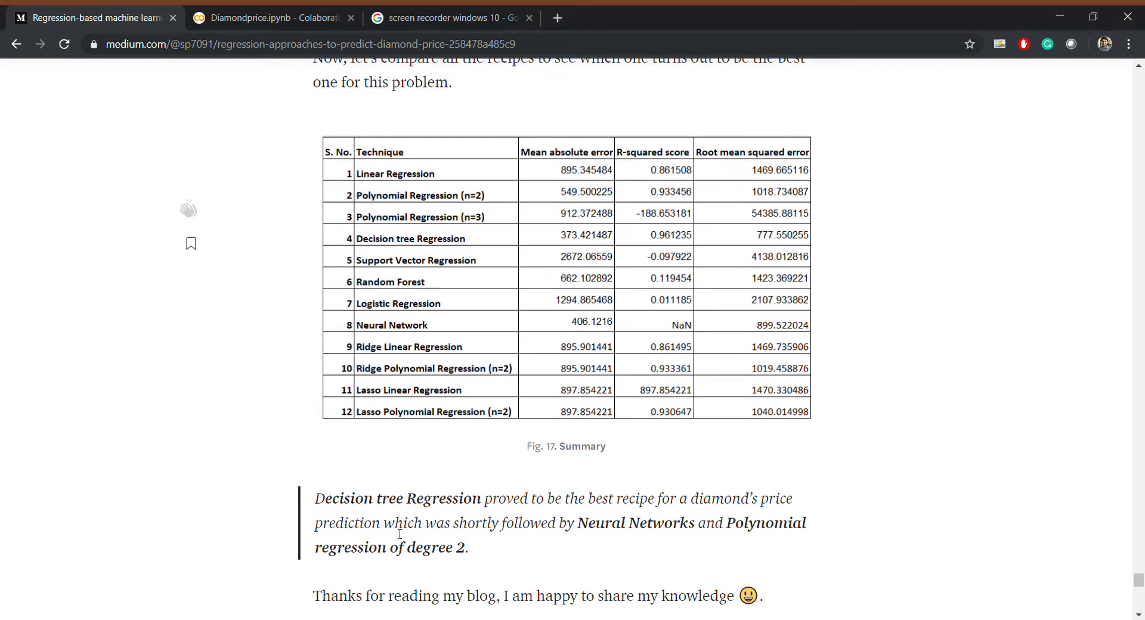